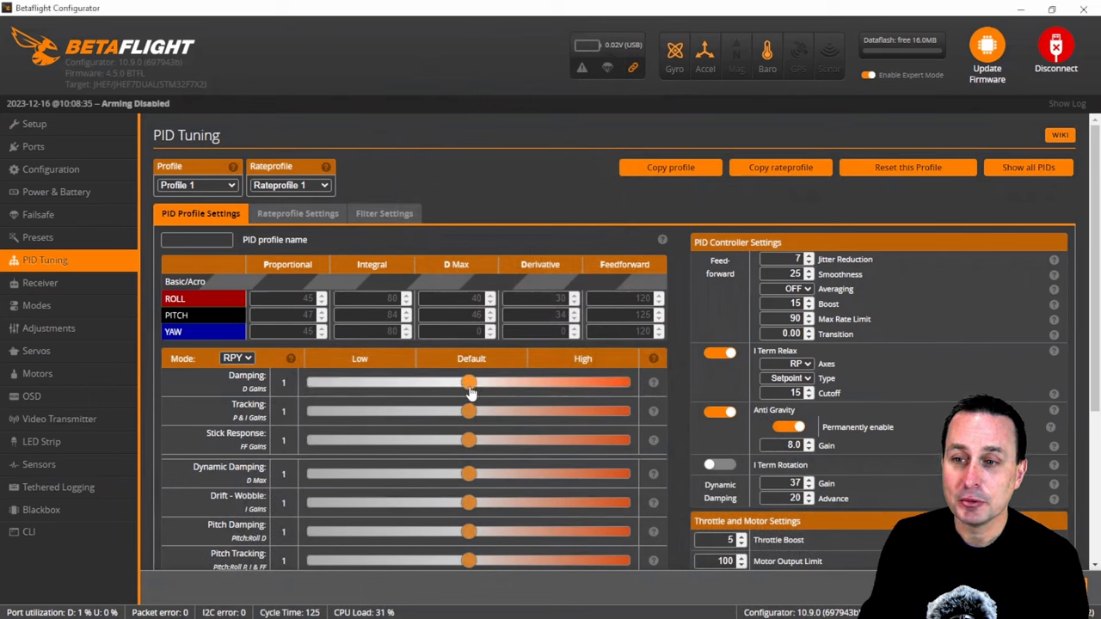
Step: Set the Damping slider to 1.3 after trying 0.85
drag(468, 382, 454, 382)
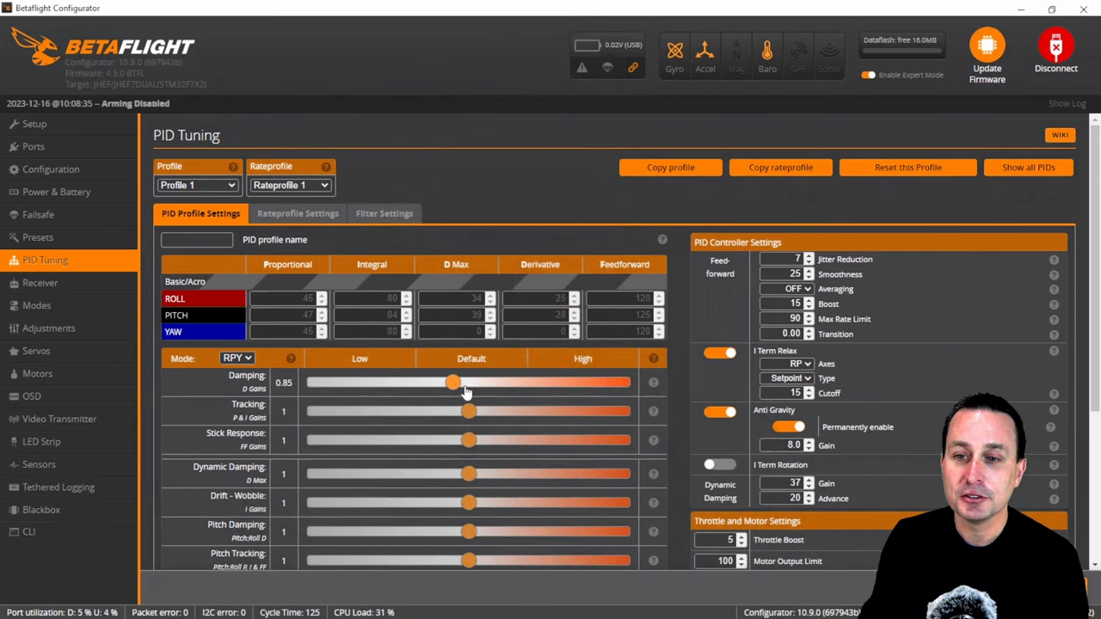
drag(454, 382, 506, 382)
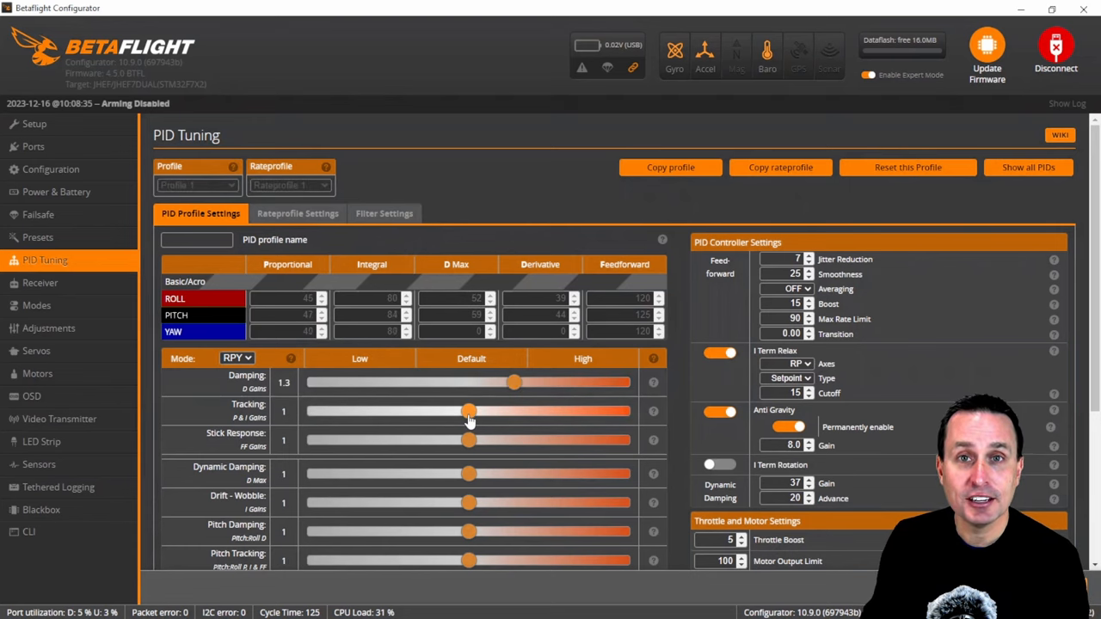
Step: Try Tracking values between 0.8 and 1.1, leaving it at 1.15
drag(468, 412, 475, 411)
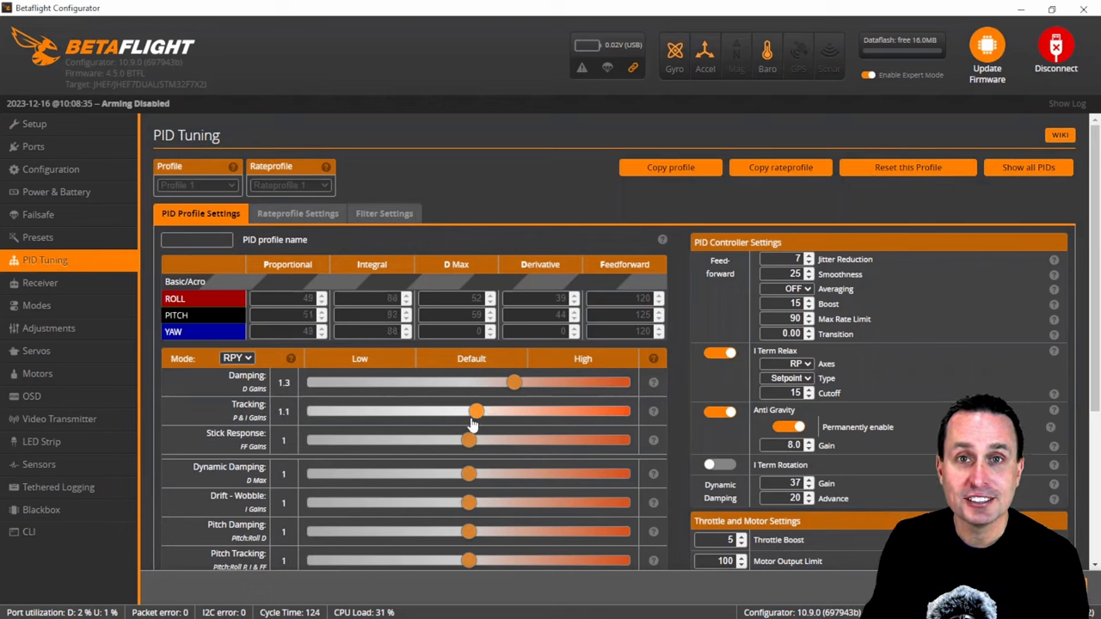
drag(478, 411, 478, 411)
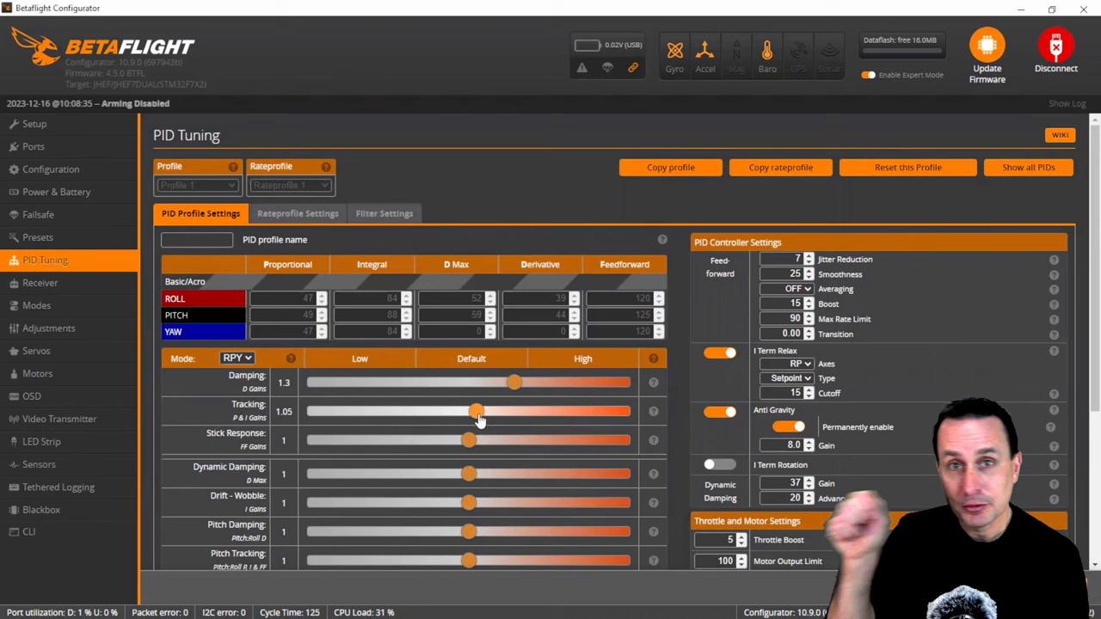
drag(478, 411, 439, 411)
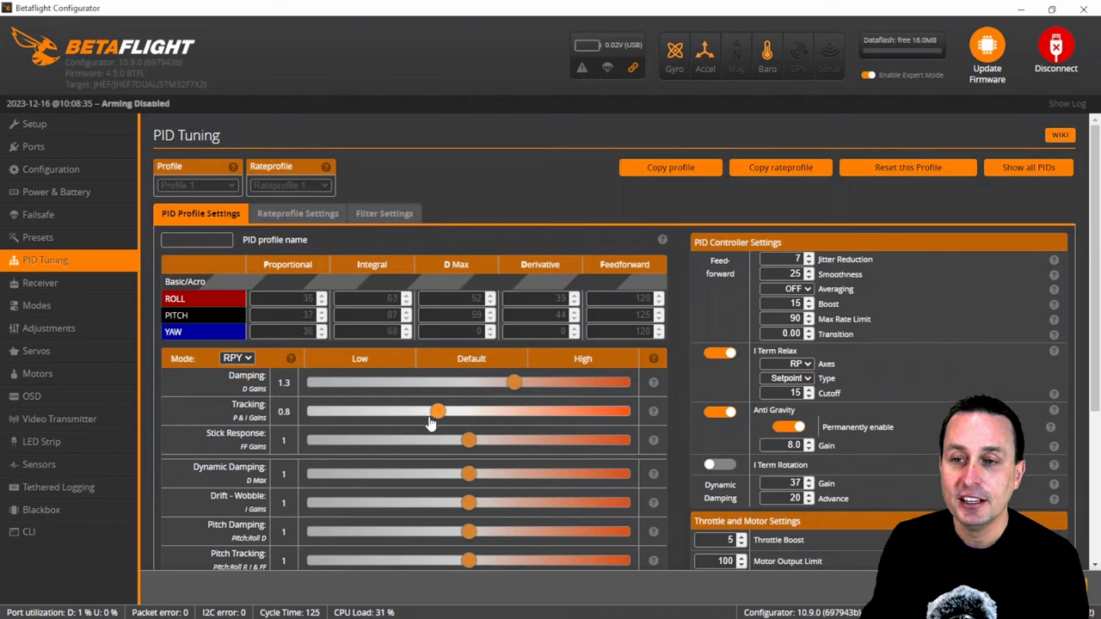
drag(439, 411, 461, 411)
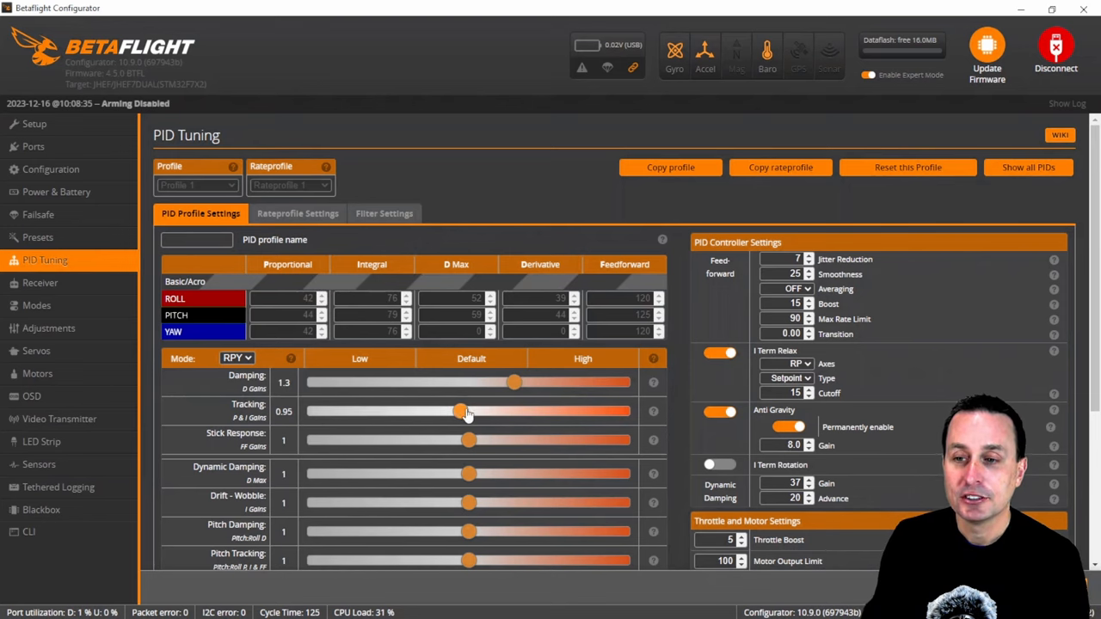
drag(461, 411, 492, 411)
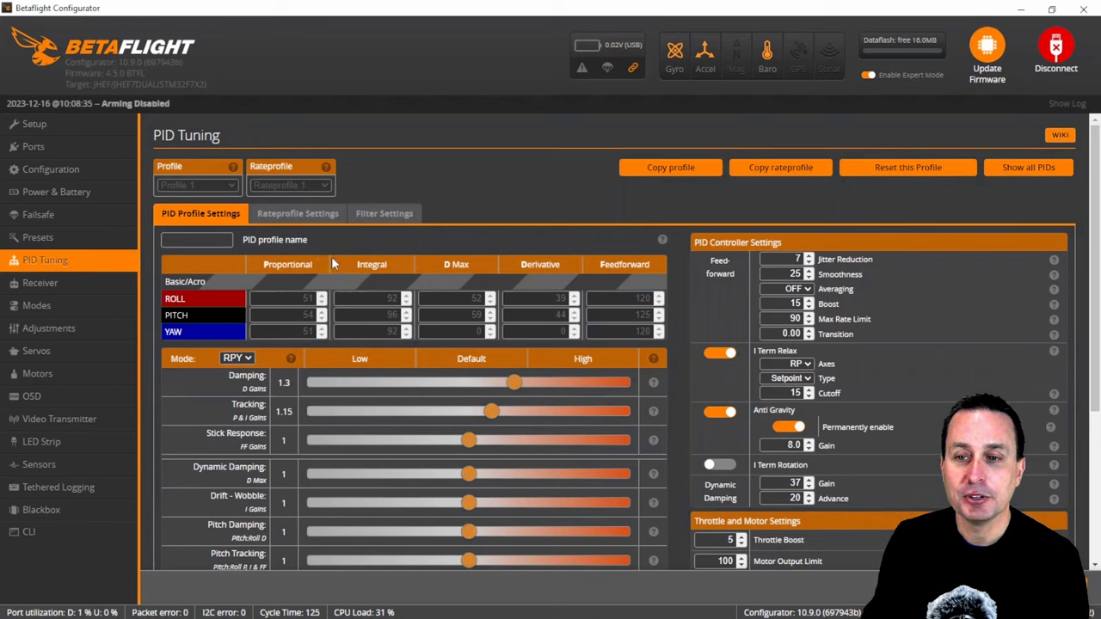
mouse_move(479, 513)
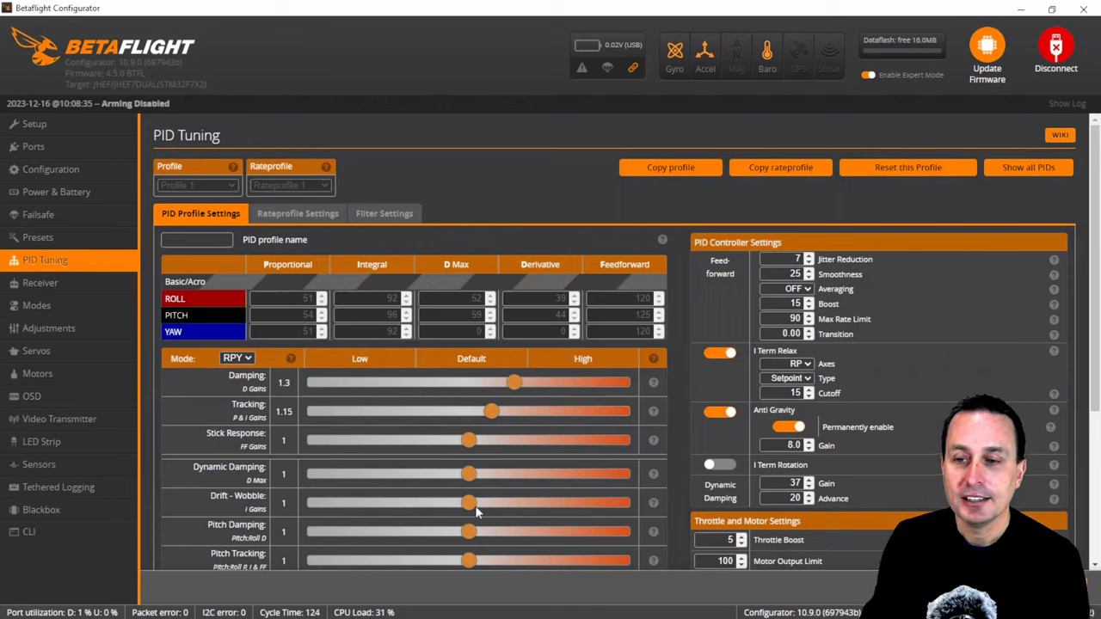
Step: Sweep Drift - Wobble through 0.25, 1.1, 1.35, 0.55 and 0.95, ending at 1.65
drag(468, 503, 353, 503)
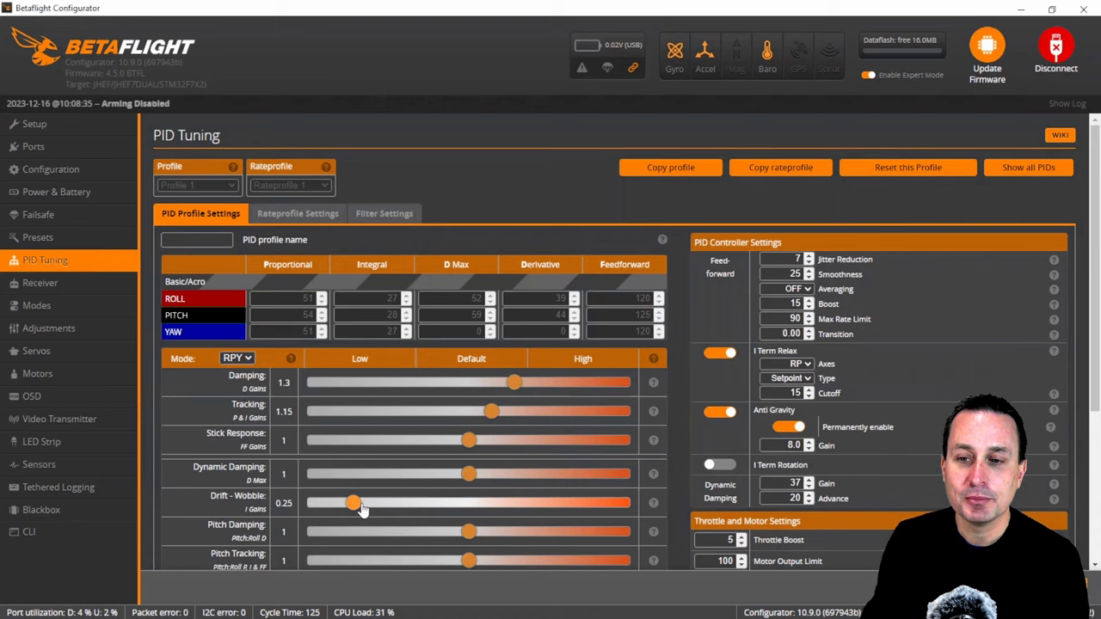
drag(351, 503, 483, 502)
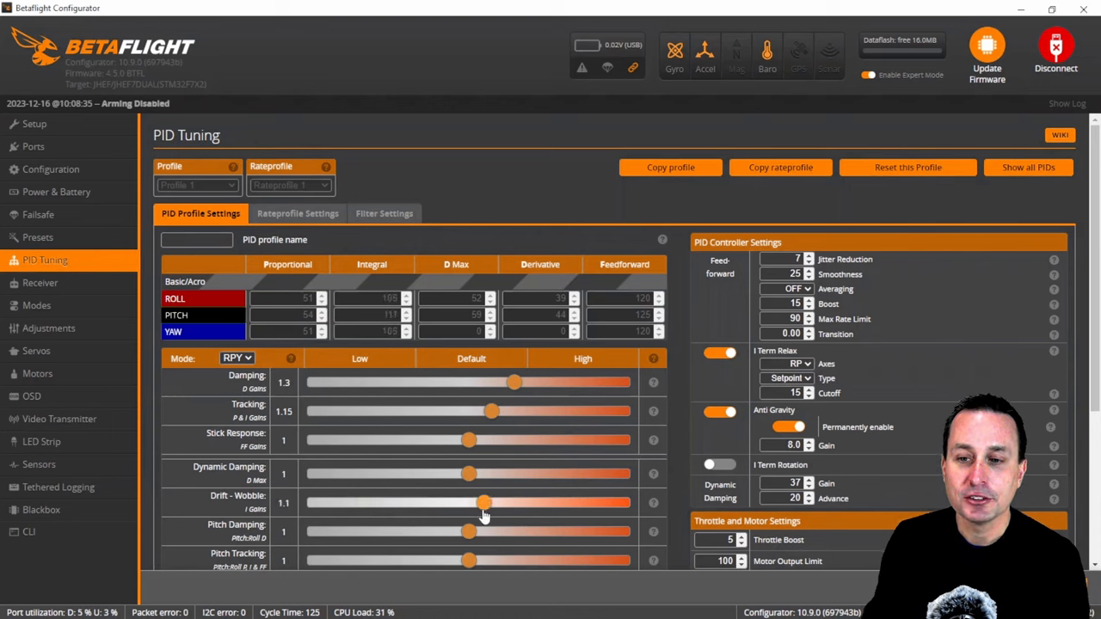
drag(485, 503, 523, 503)
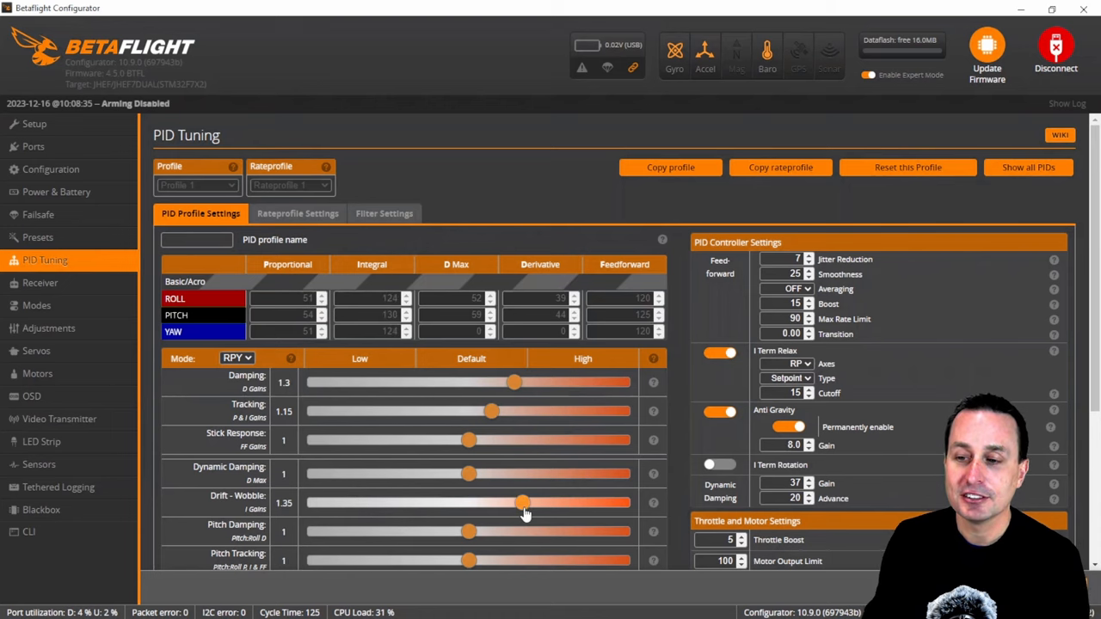
drag(523, 502, 406, 502)
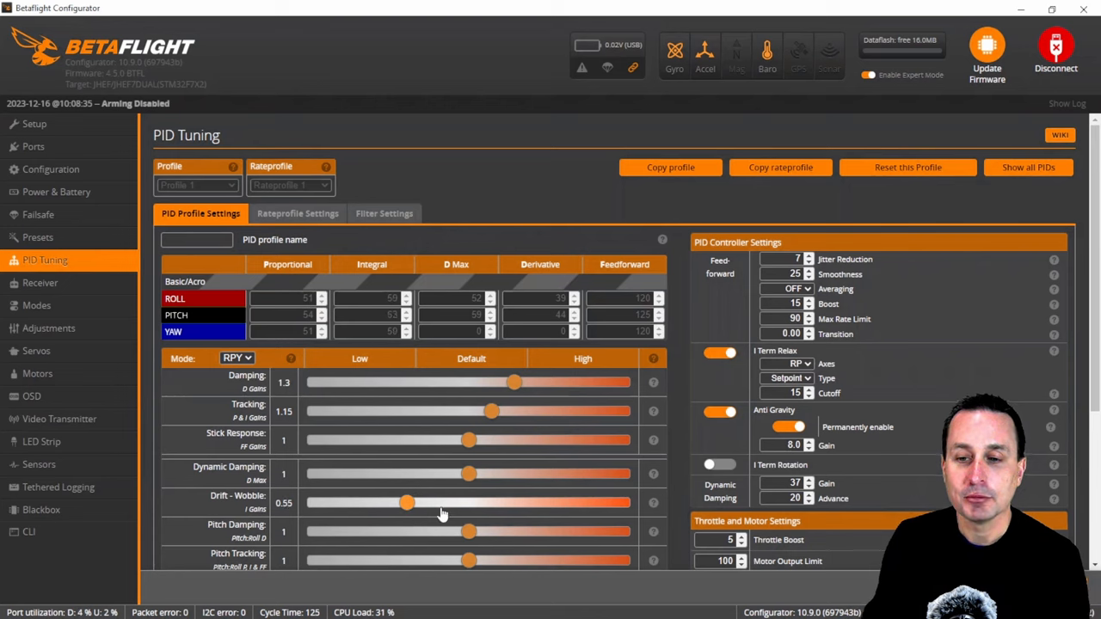
drag(407, 502, 461, 502)
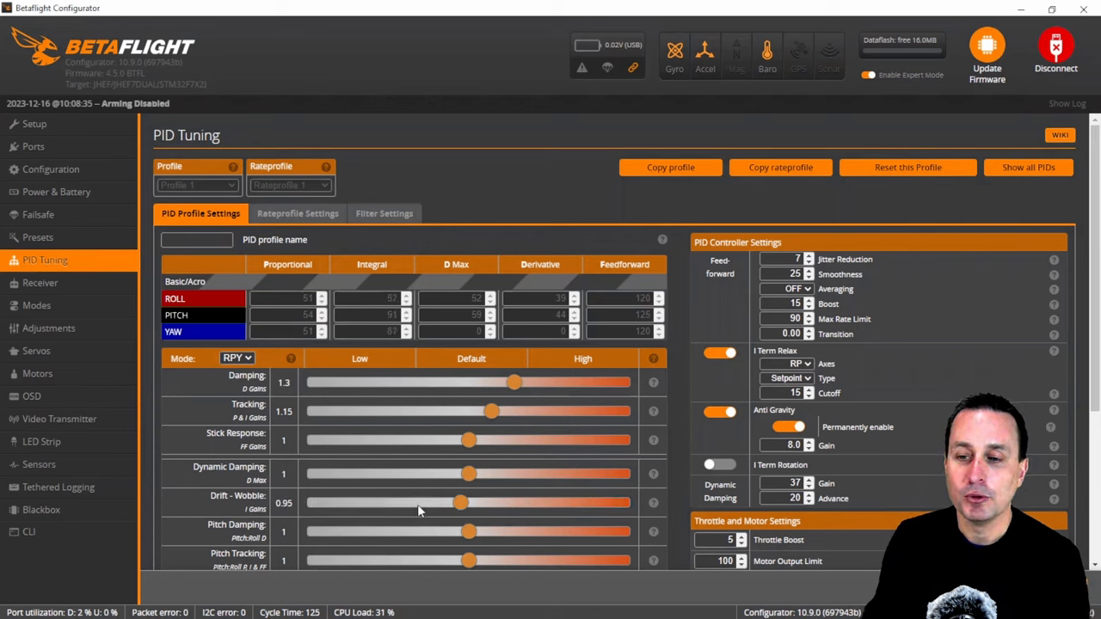
drag(461, 502, 344, 502)
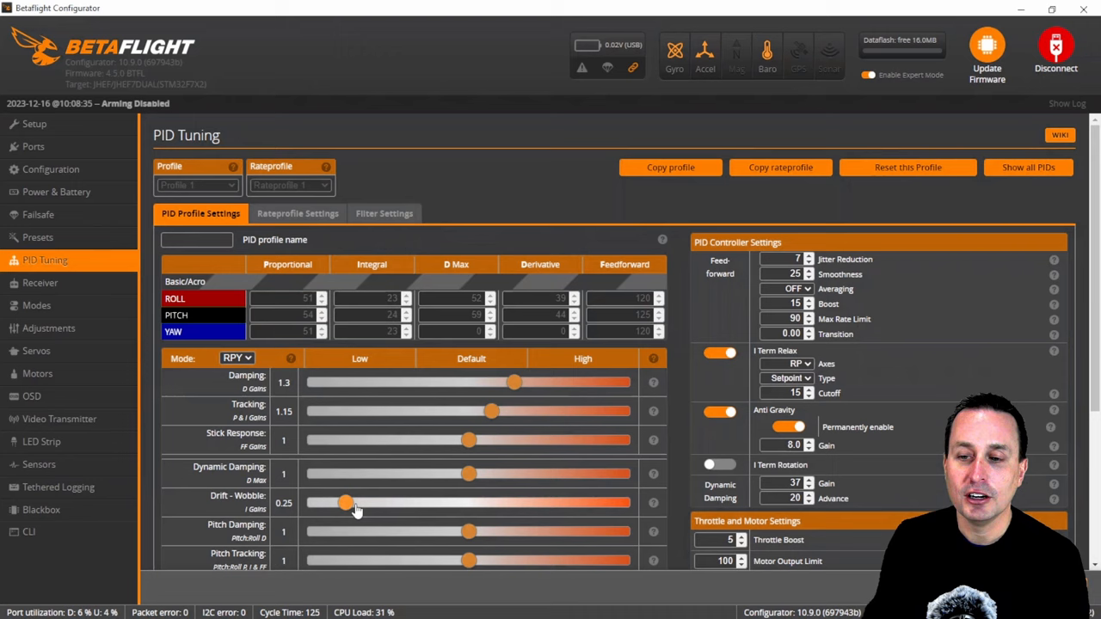
drag(344, 503, 575, 542)
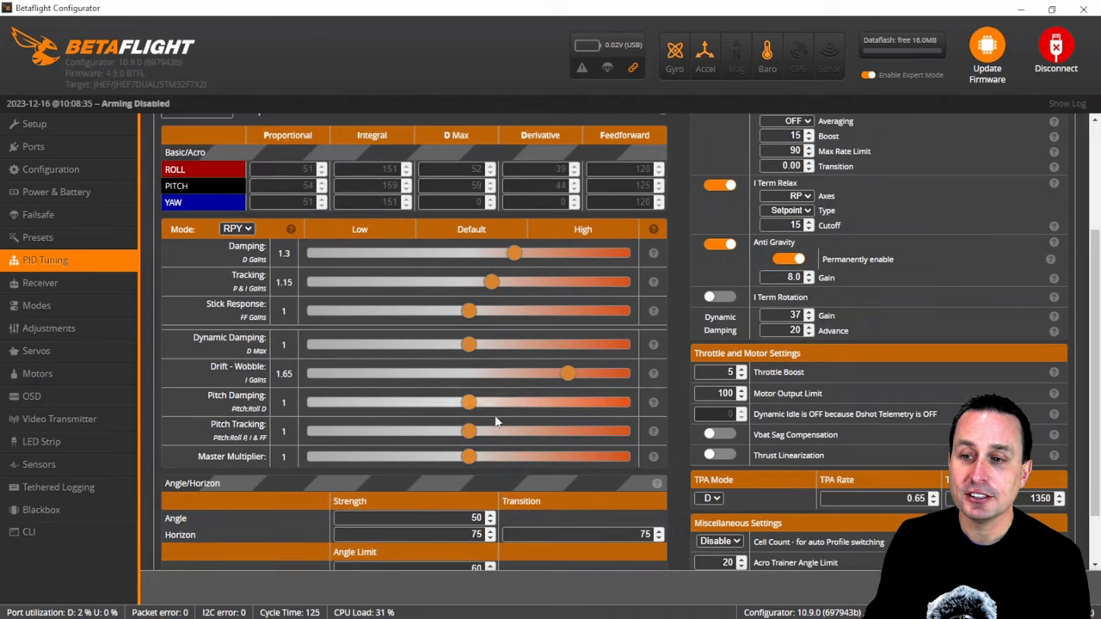
Step: Try Master Multiplier values 0.65, 1.25 and 1.5, then settle on 1.45
drag(468, 458, 415, 457)
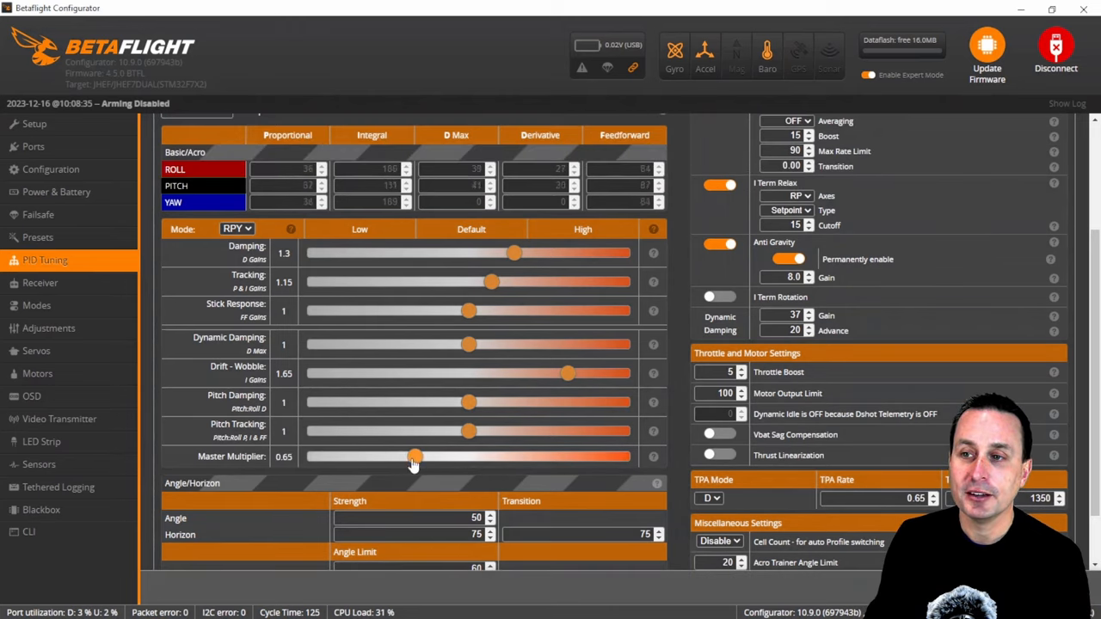
drag(416, 457, 506, 458)
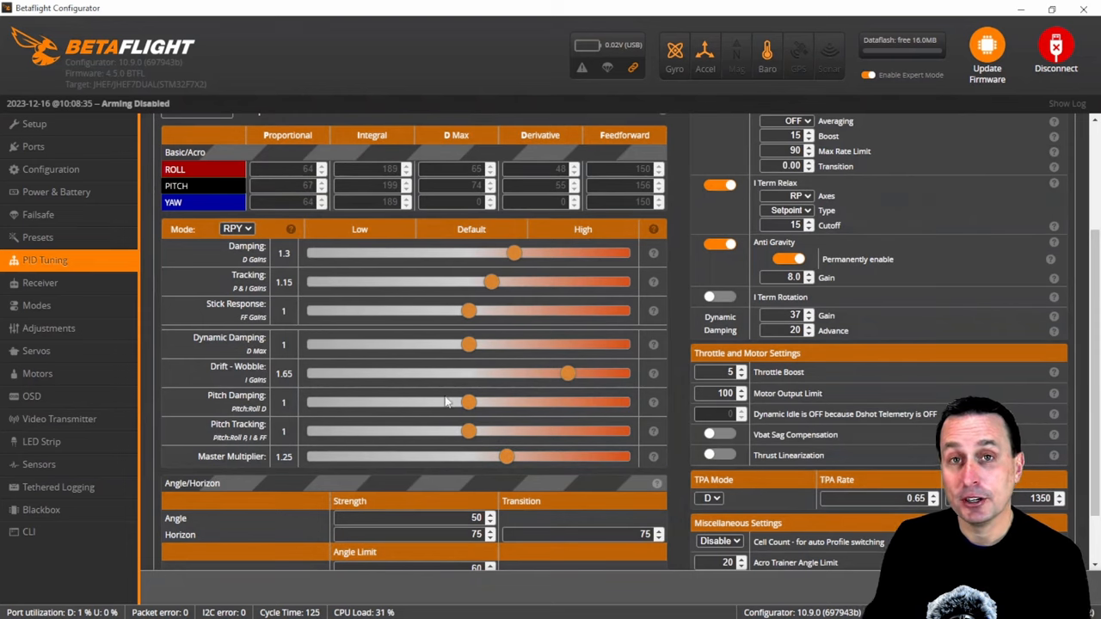
drag(506, 458, 542, 458)
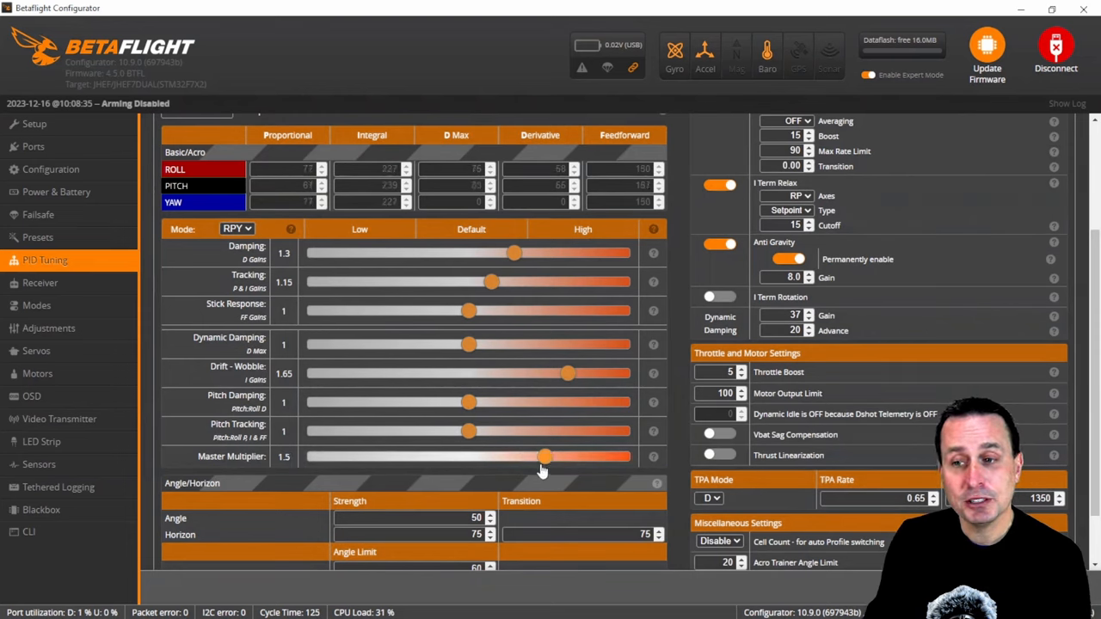
drag(544, 457, 537, 457)
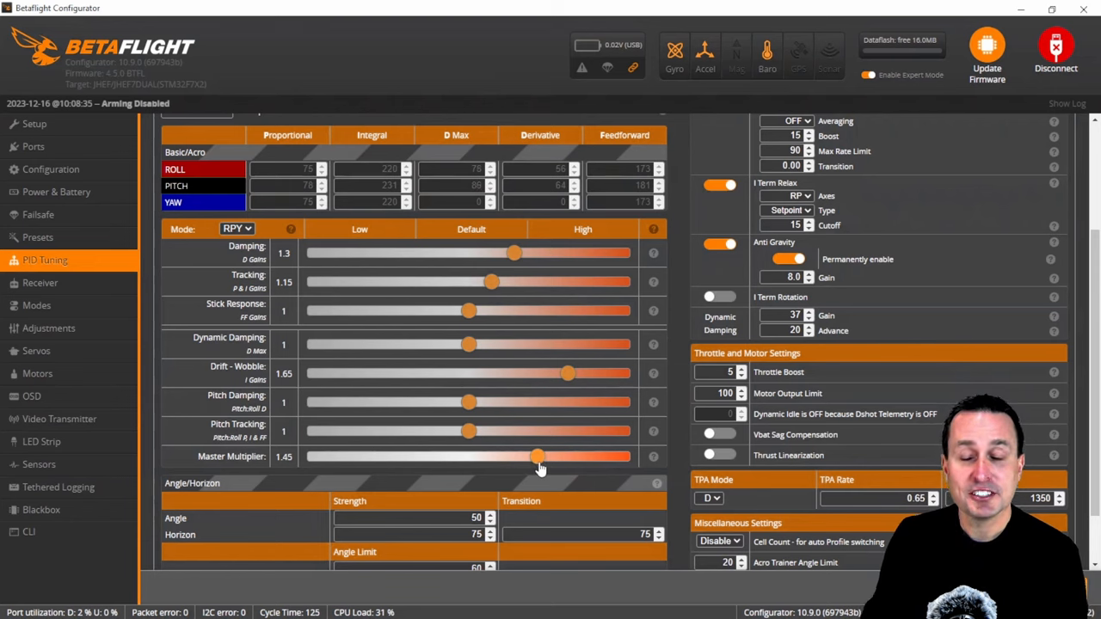
Step: Fine-tune the Master Multiplier around 1.15-1.45, leaving it near 1.45
drag(537, 458, 547, 457)
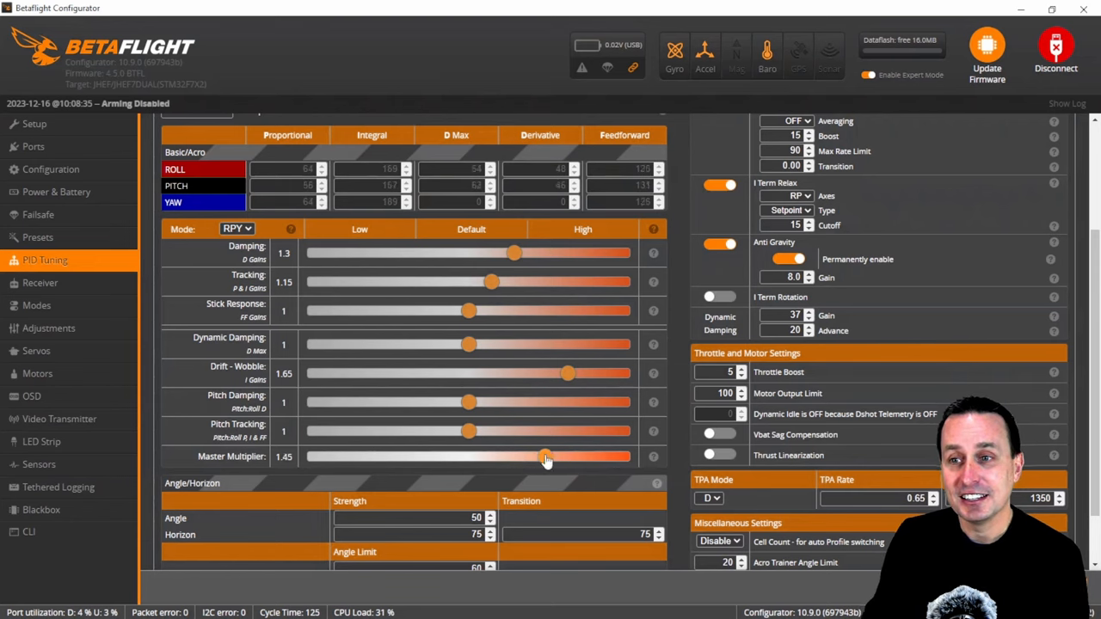
drag(548, 457, 514, 457)
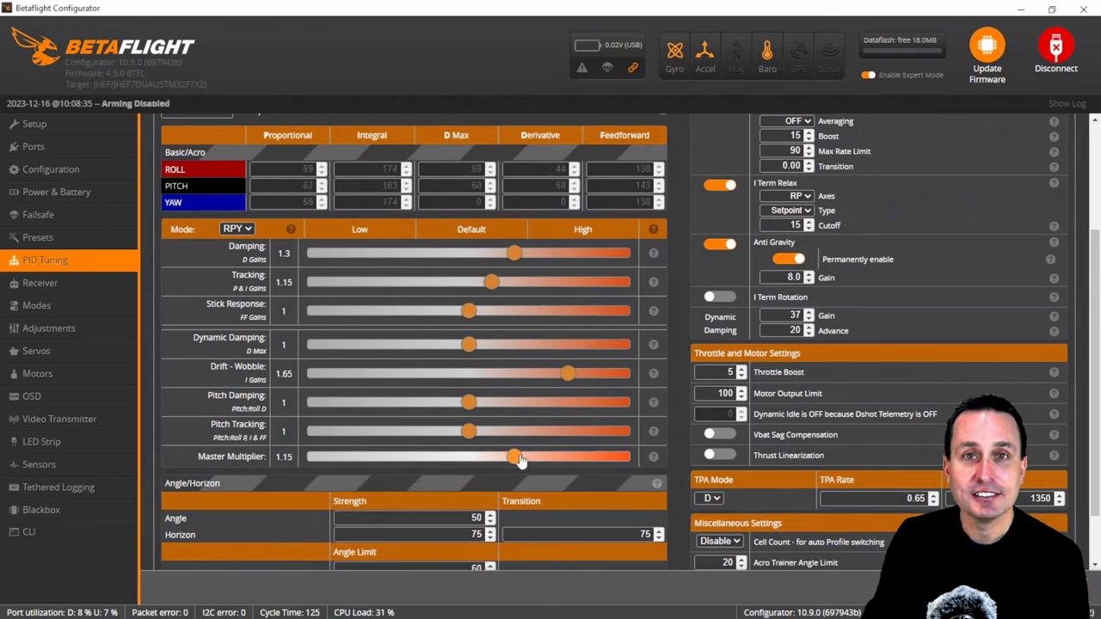
drag(514, 458, 541, 458)
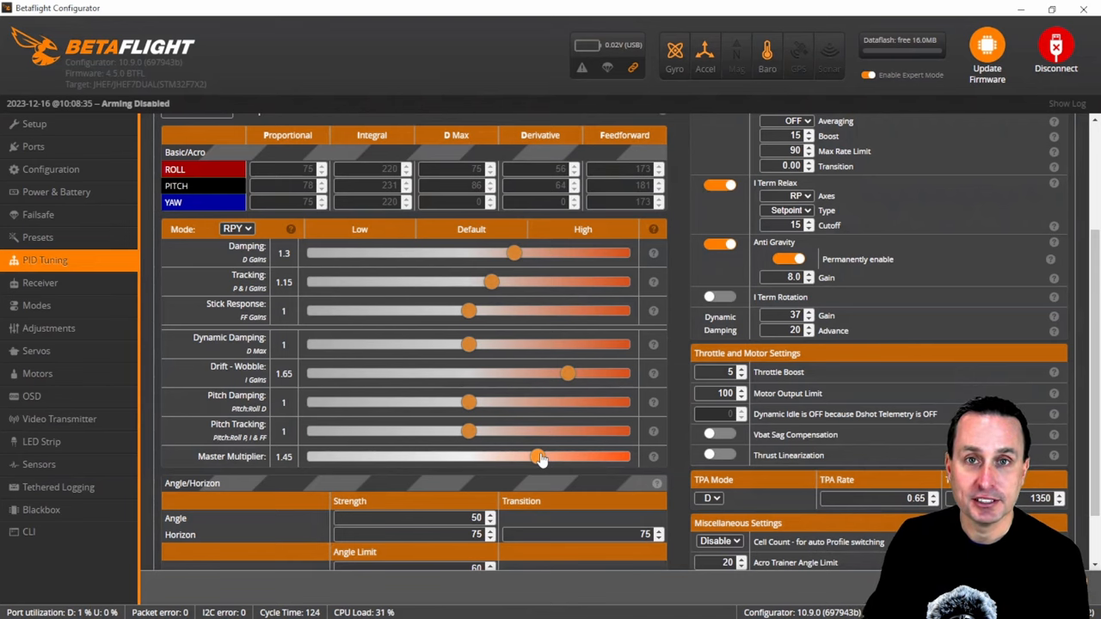
drag(536, 458, 561, 457)
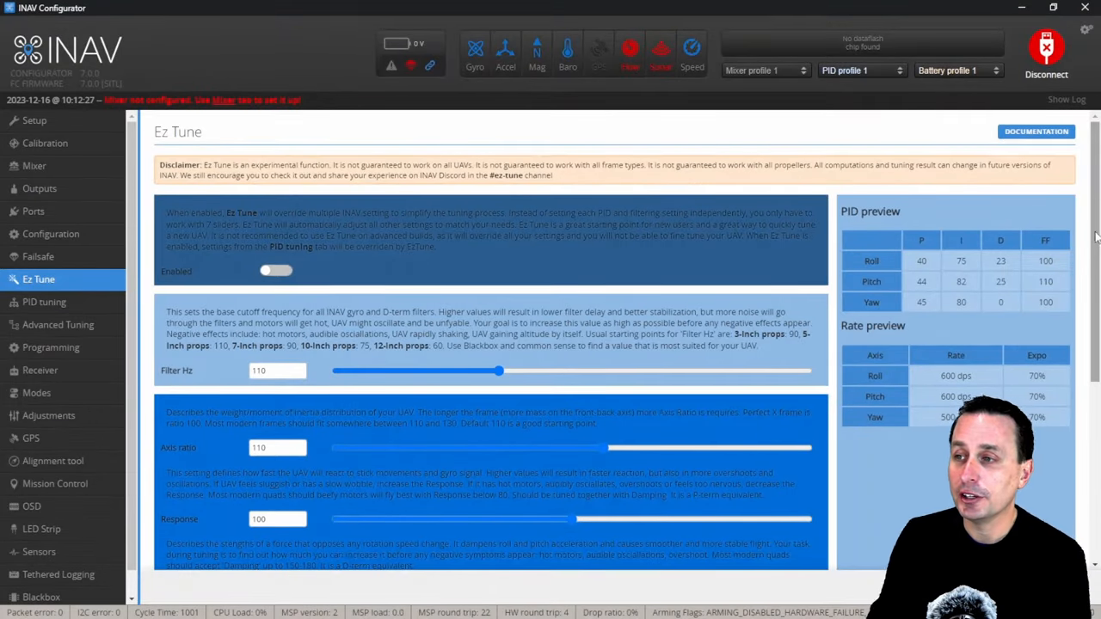
Step: Lower Ez Tune Response to 95 and nudge Damping and Stability slightly
scroll(down, 3)
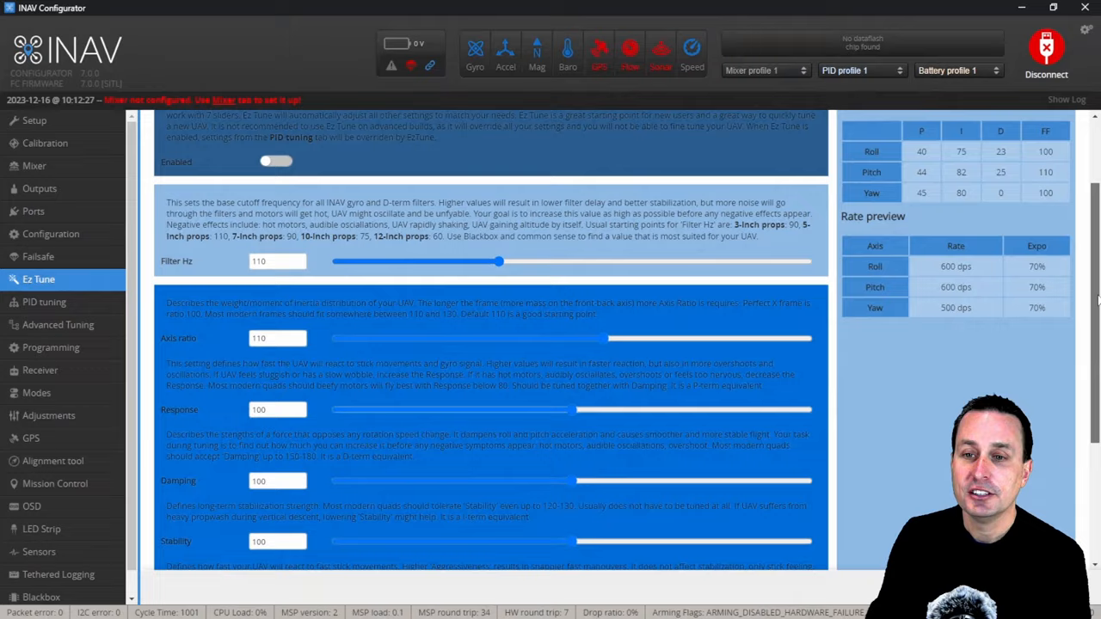
scroll(down, 3)
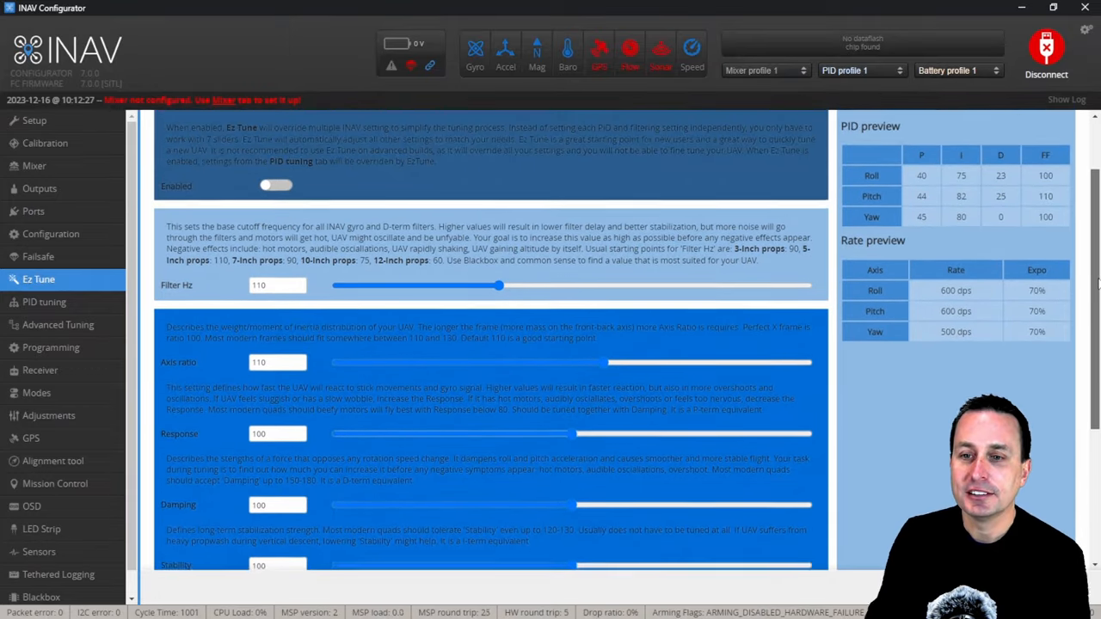
scroll(down, 3)
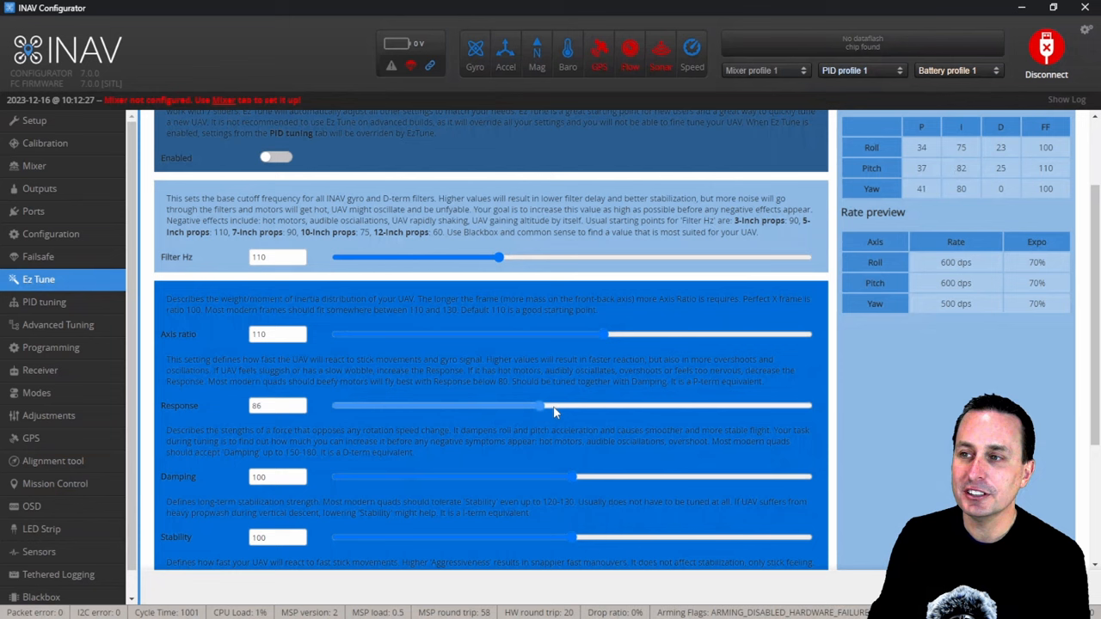
drag(540, 406, 571, 406)
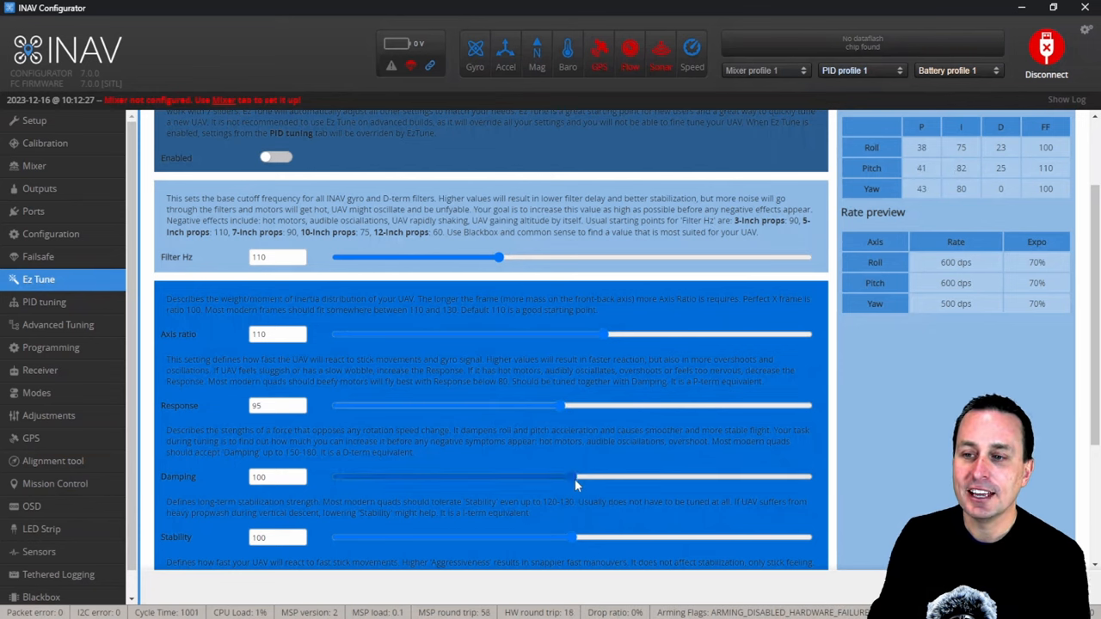
drag(577, 477, 559, 477)
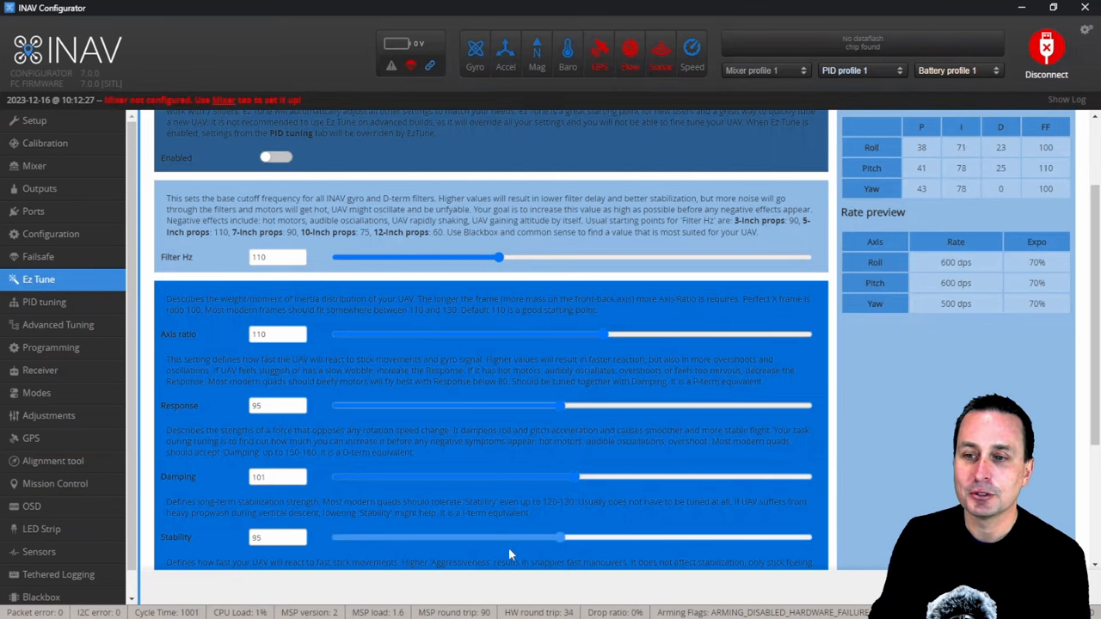
drag(564, 537, 549, 537)
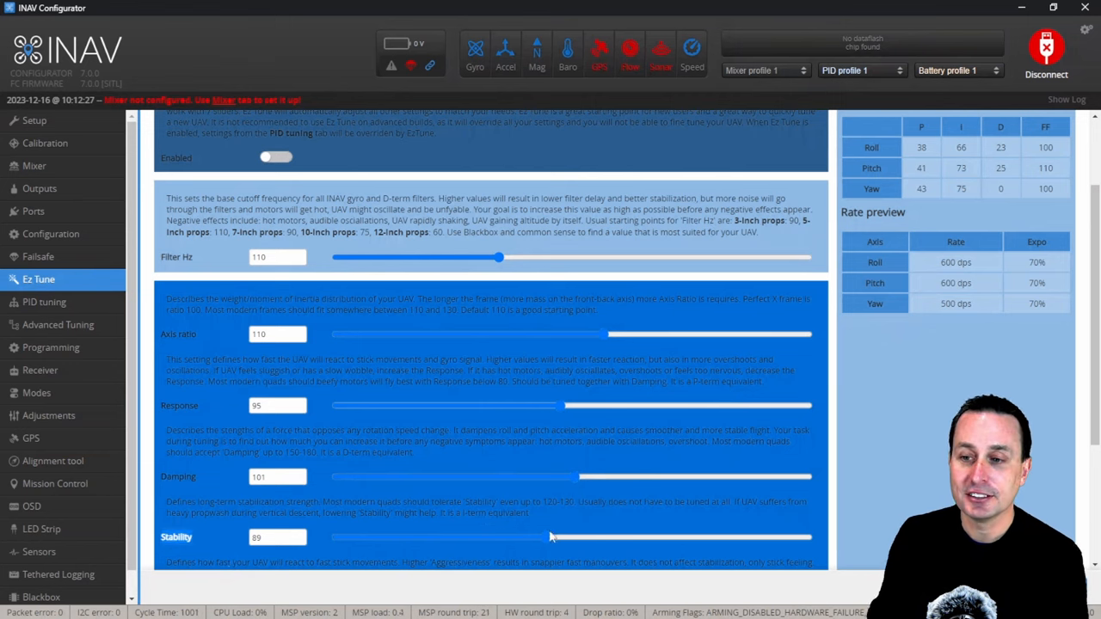
drag(550, 537, 547, 537)
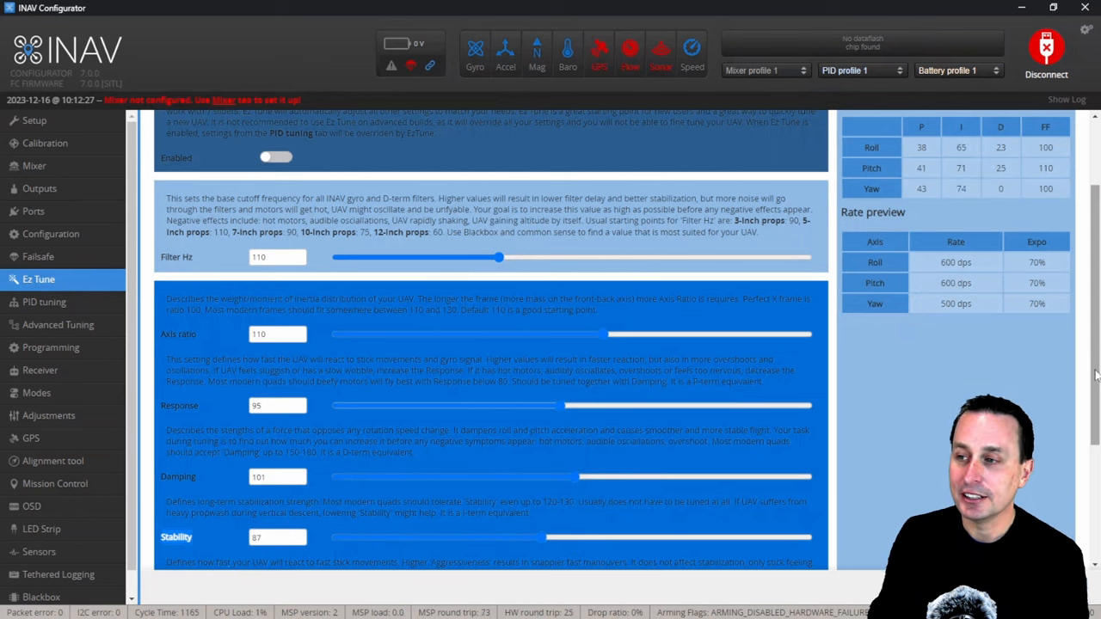
Step: Raise Response and Stability well above default so the PID gains increase
scroll(down, 3)
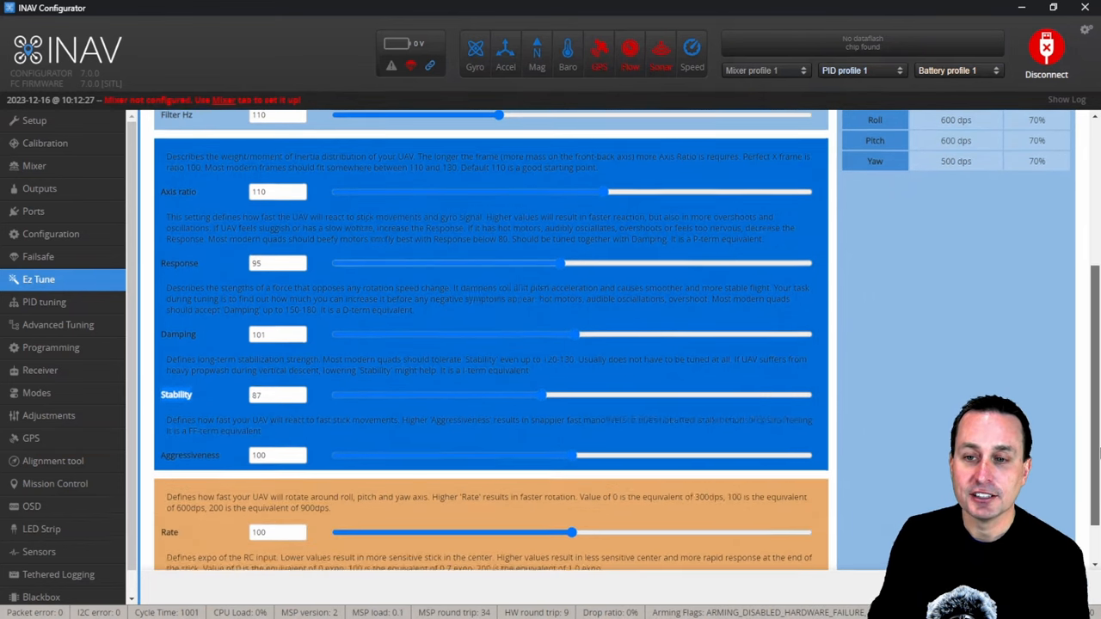
scroll(down, 3)
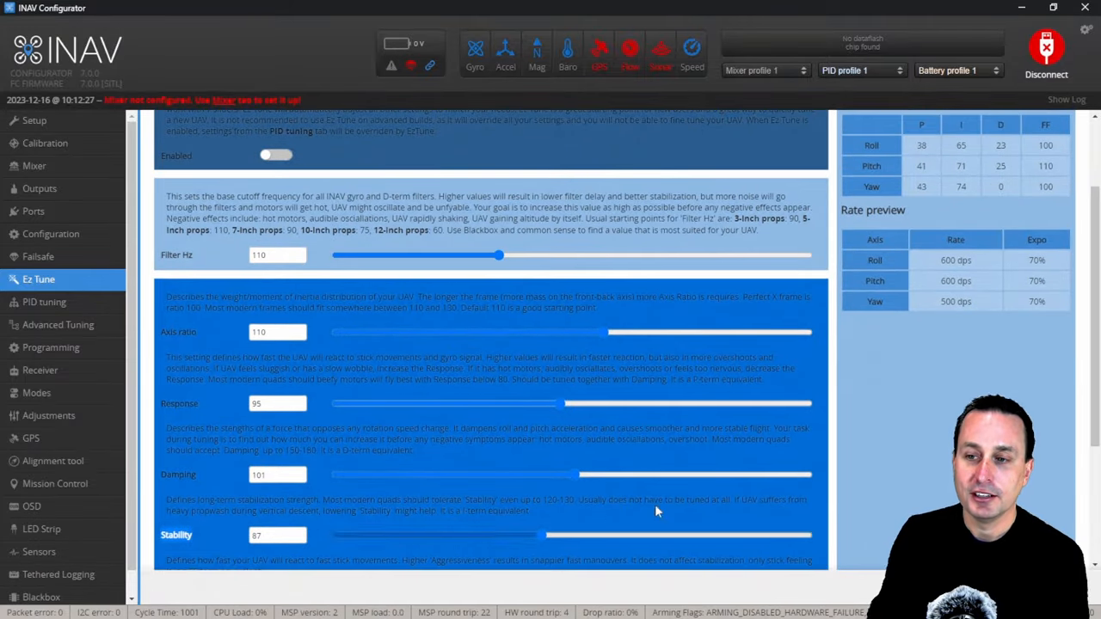
mouse_move(1084, 430)
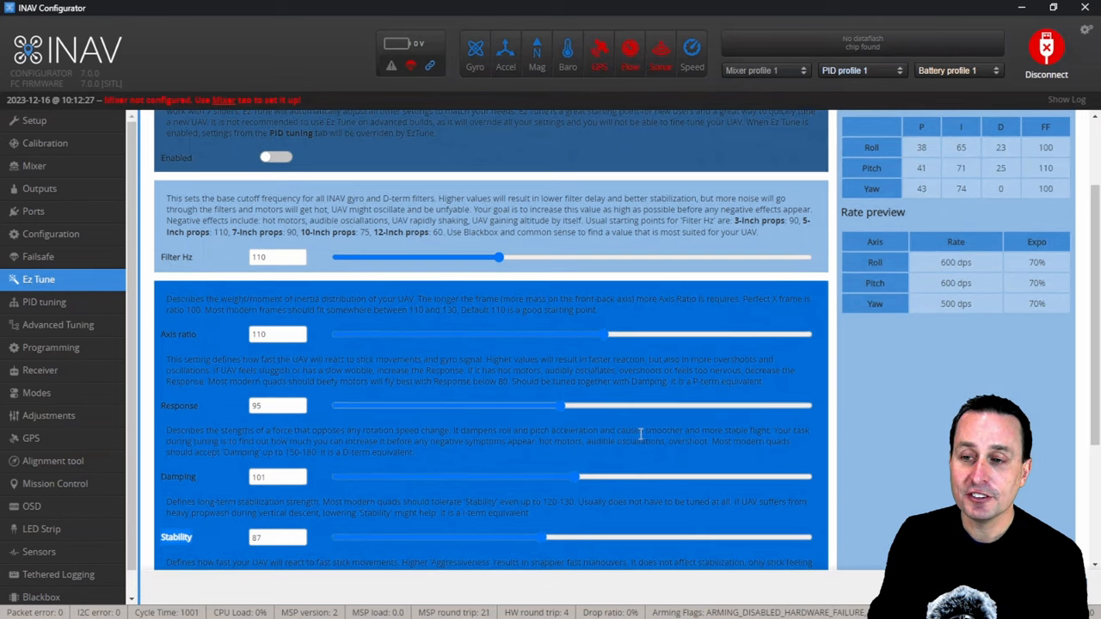
drag(564, 406, 650, 406)
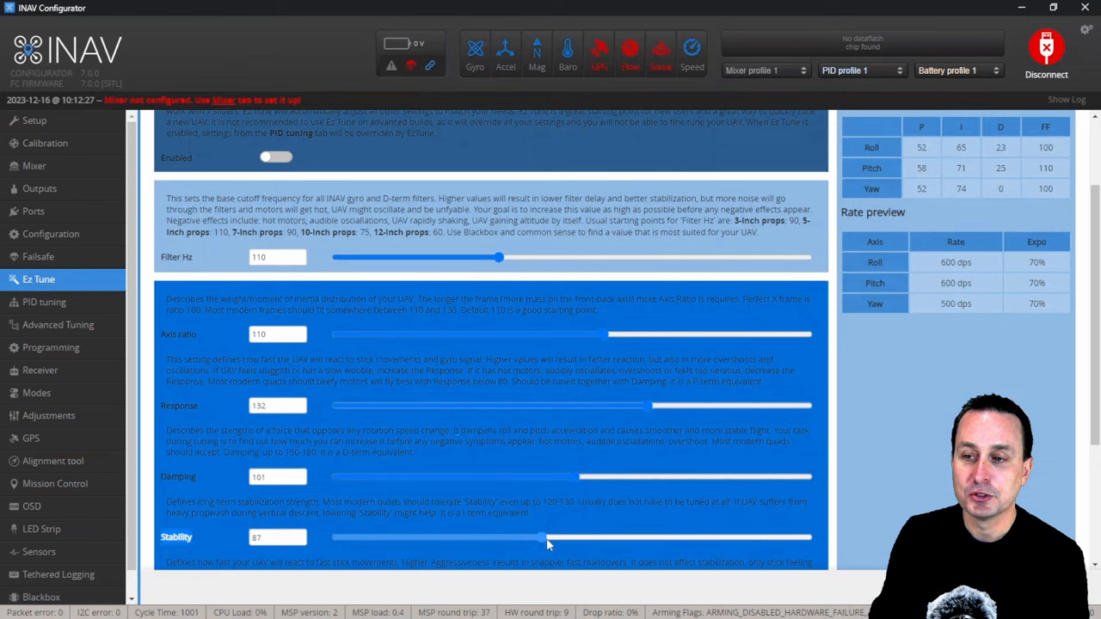
drag(542, 537, 654, 537)
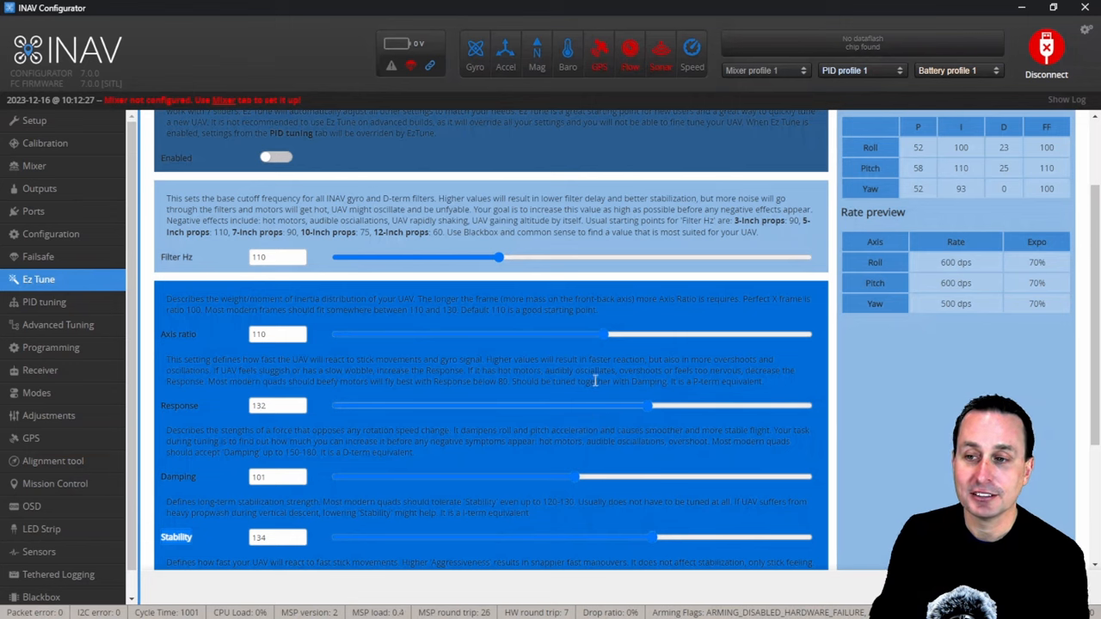
drag(647, 406, 669, 406)
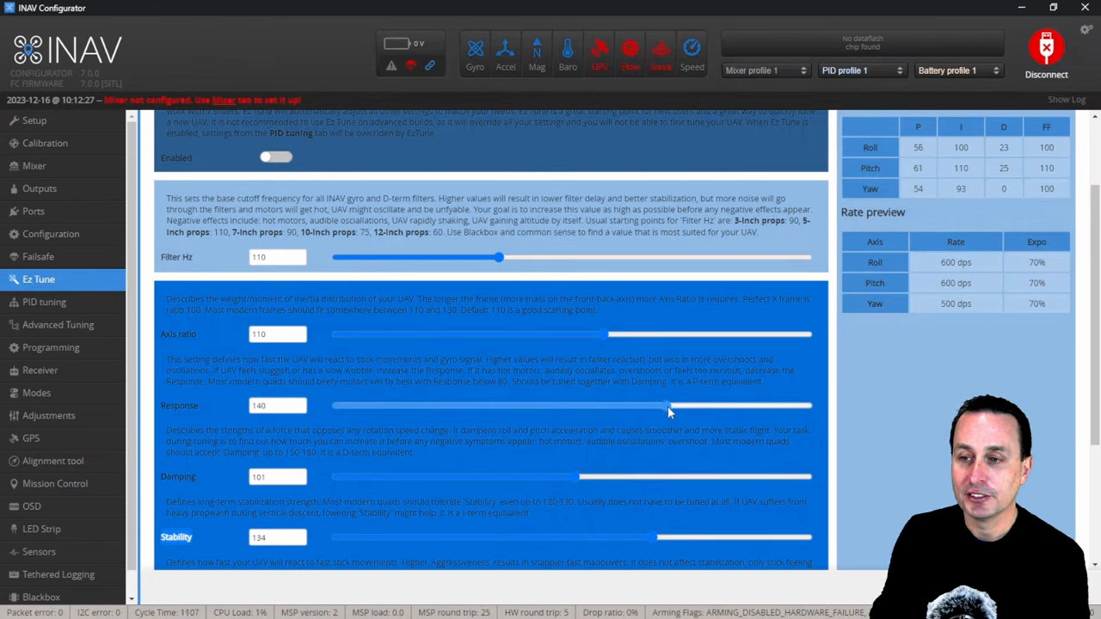
drag(657, 406, 671, 406)
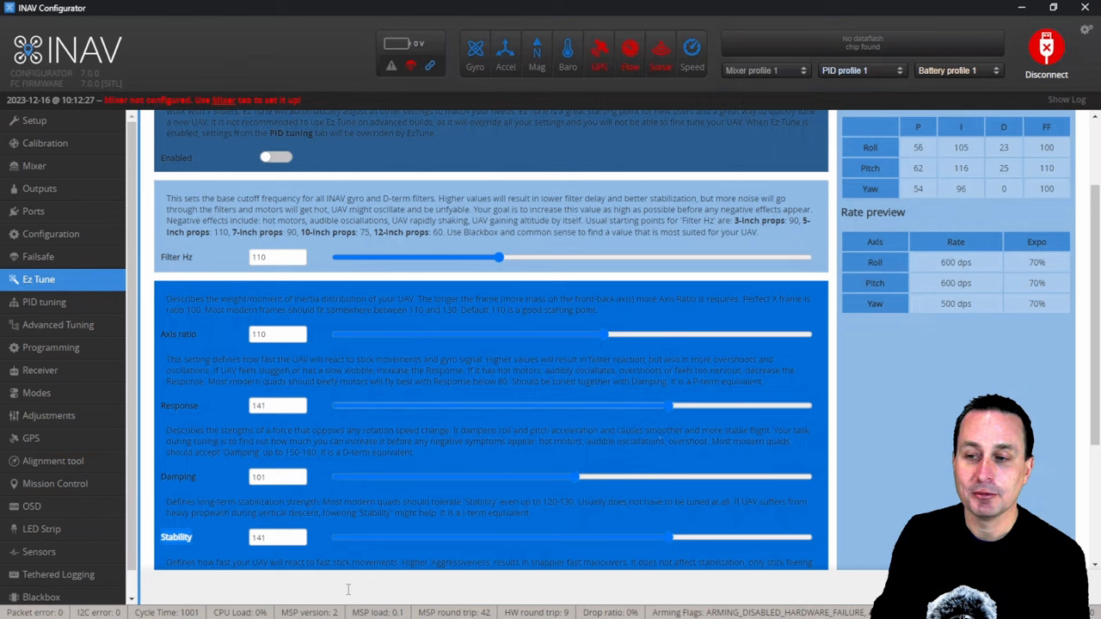
Step: Drop Stability to 50, push Response higher, then bring Stability back up
drag(674, 537, 456, 537)
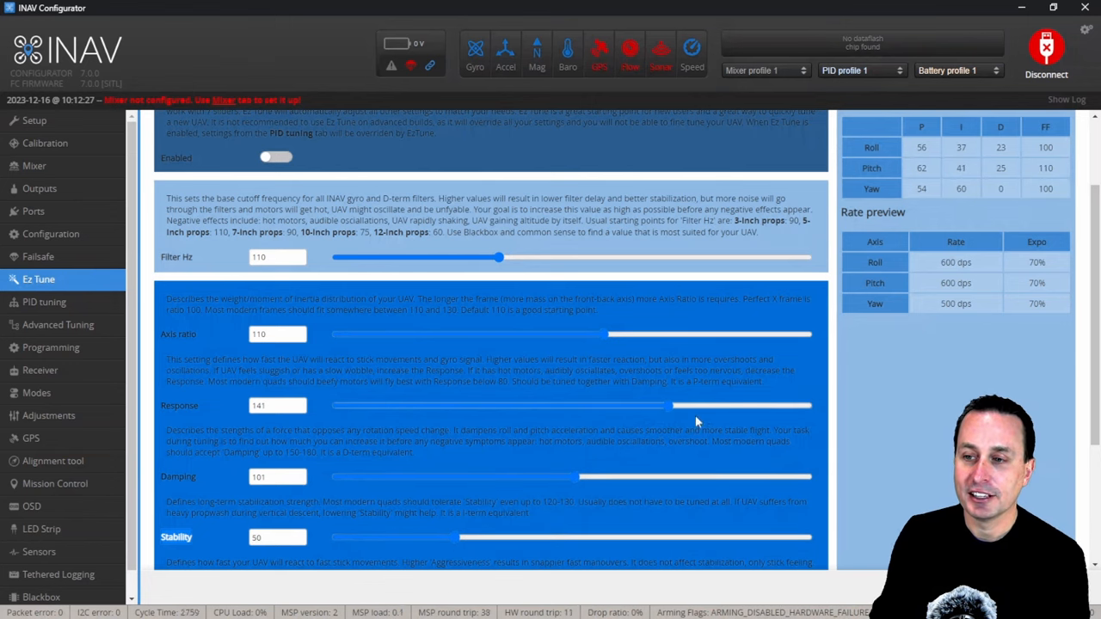
drag(671, 406, 702, 406)
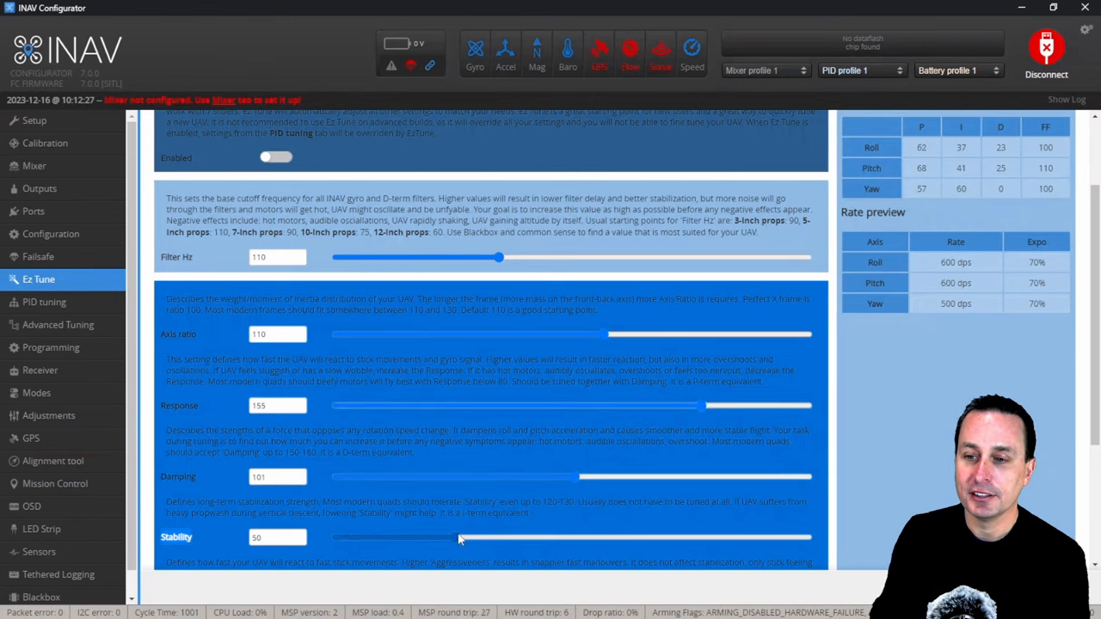
drag(457, 537, 497, 537)
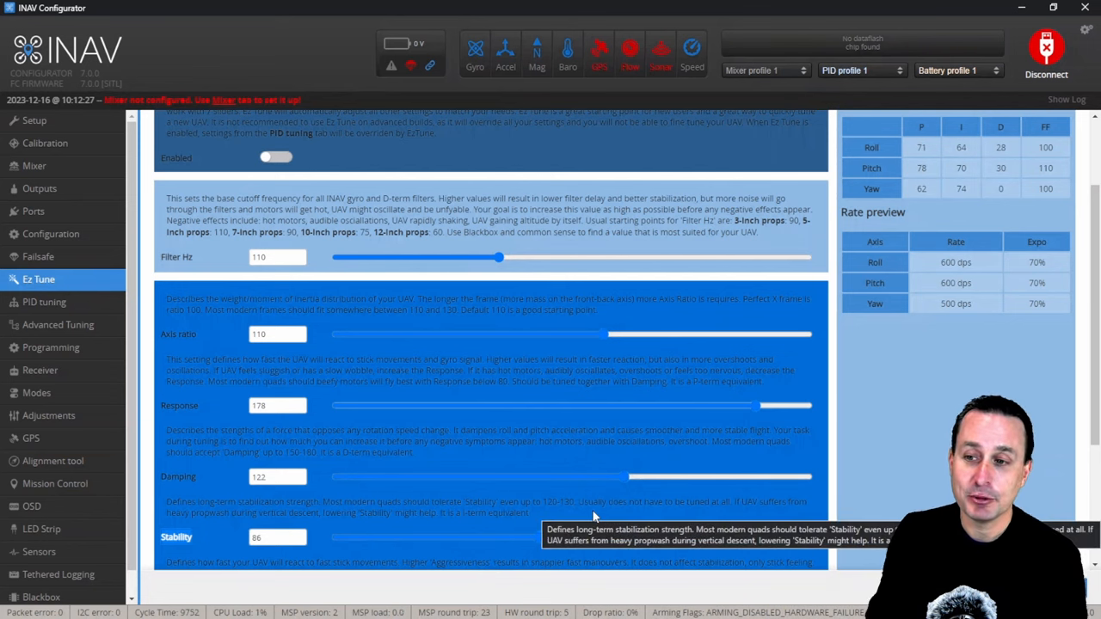
mouse_move(680, 448)
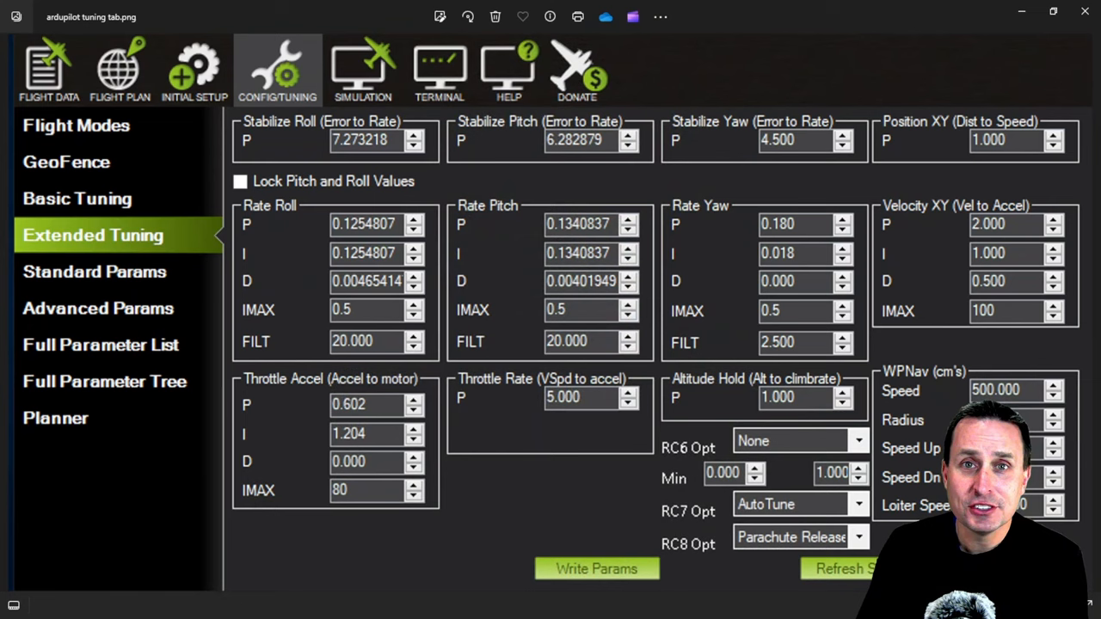
mouse_move(334, 145)
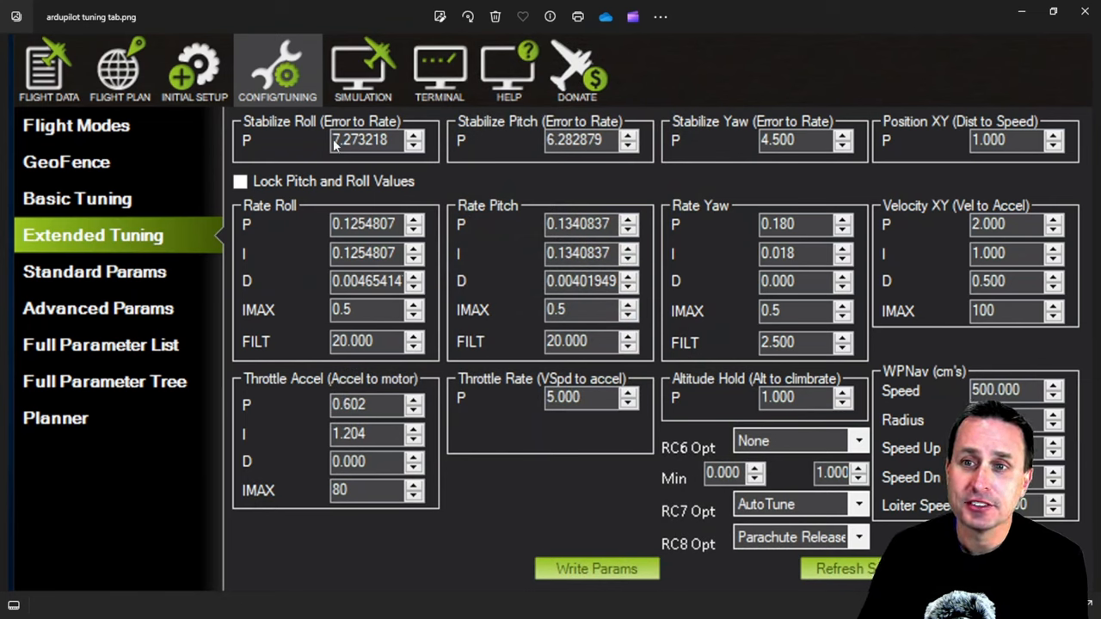
mouse_move(261, 153)
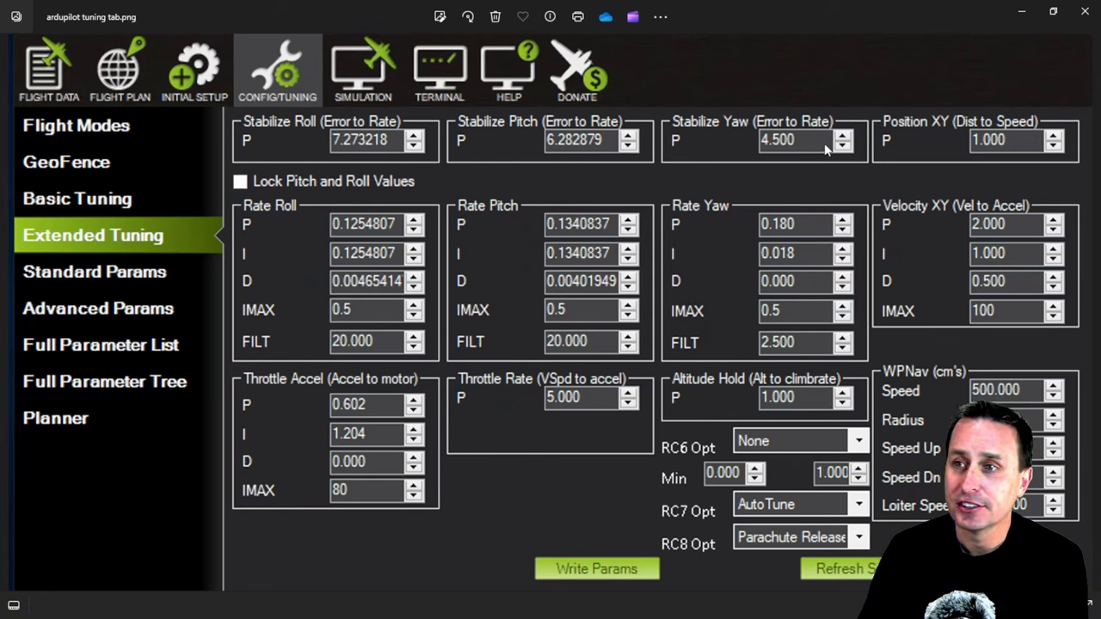
mouse_move(714, 416)
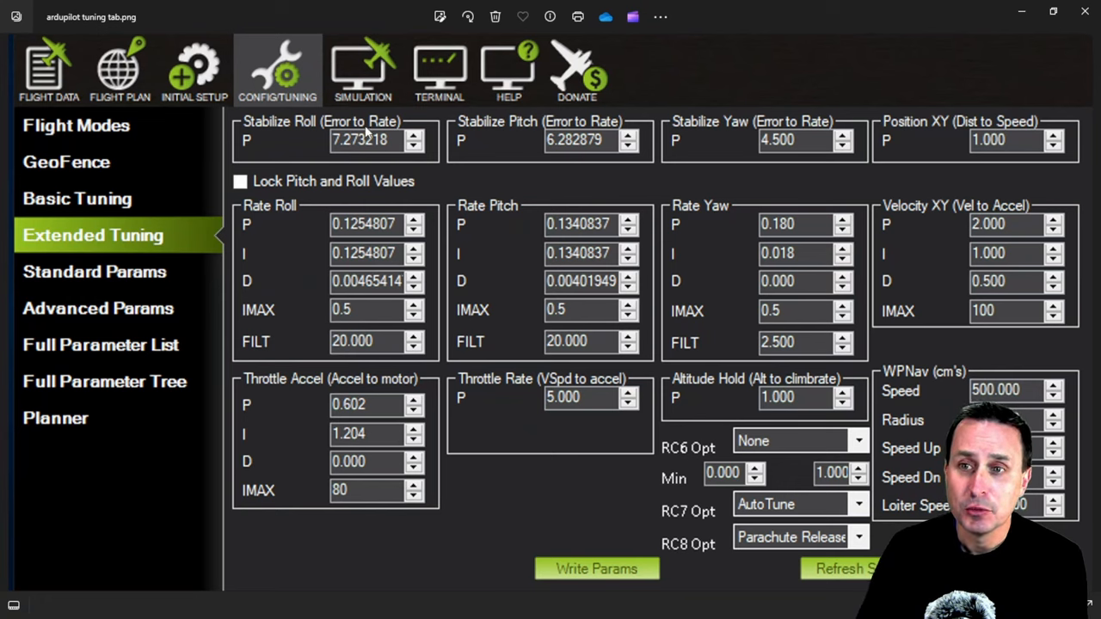
mouse_move(581, 155)
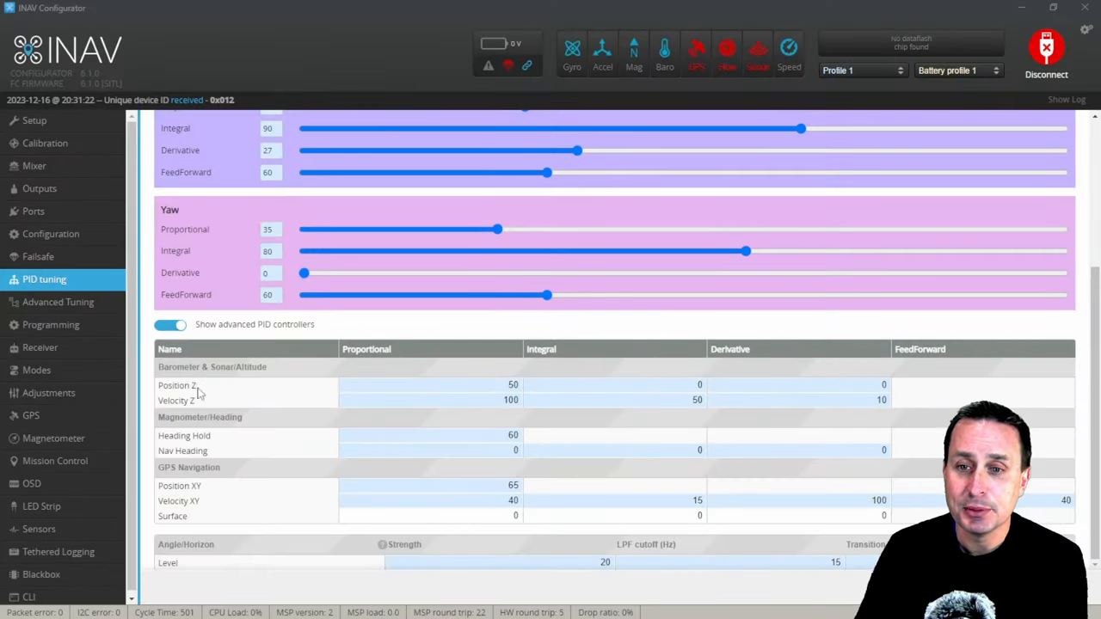
click(513, 386)
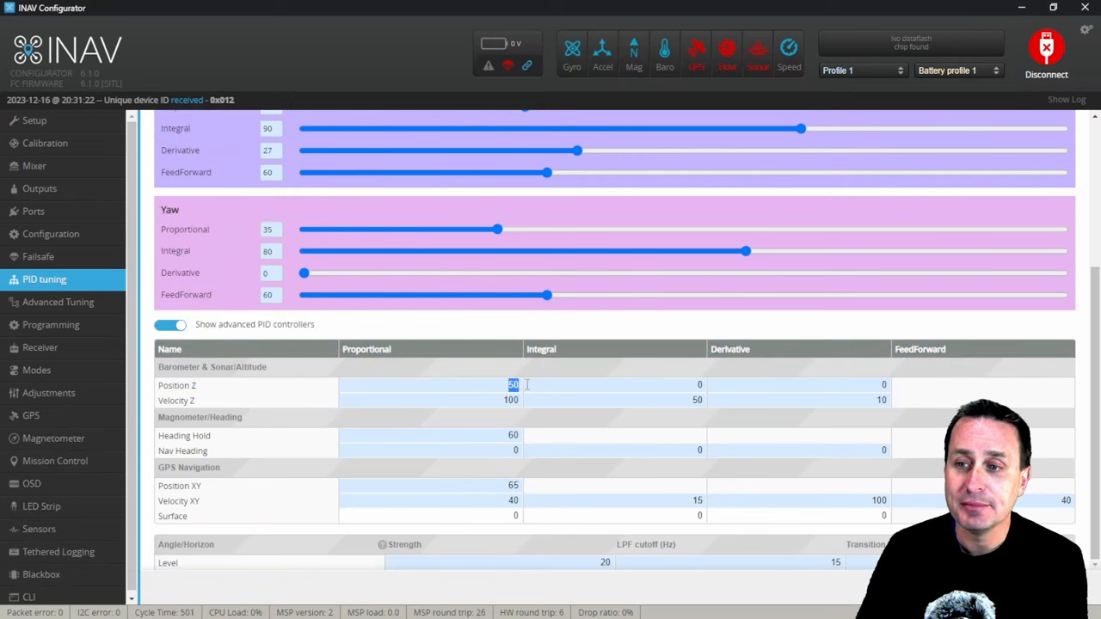
mouse_move(714, 392)
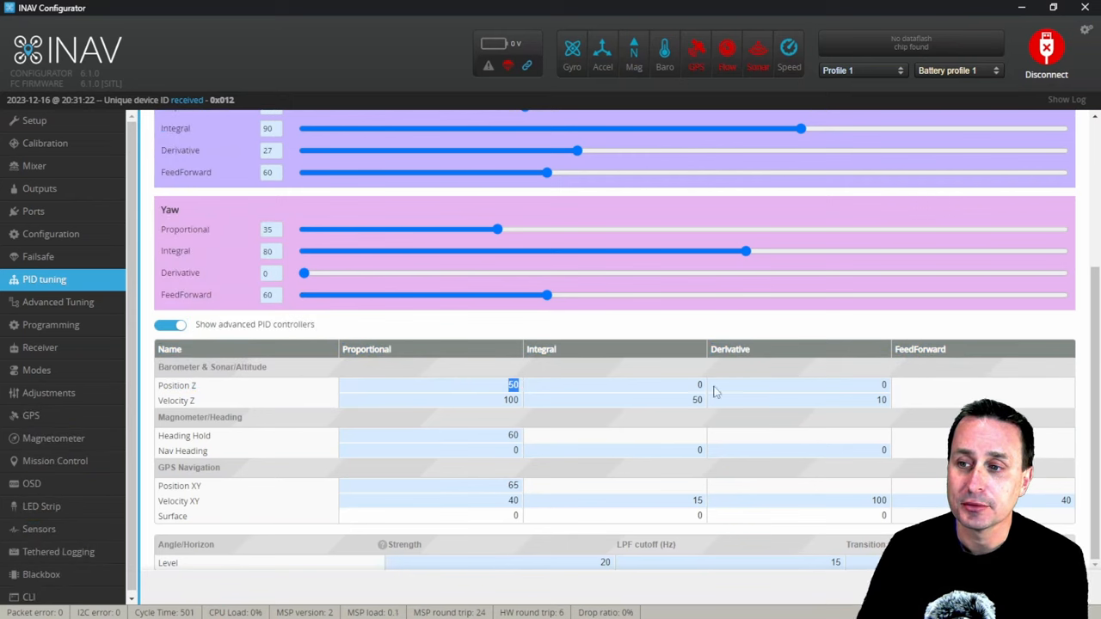
mouse_move(575, 413)
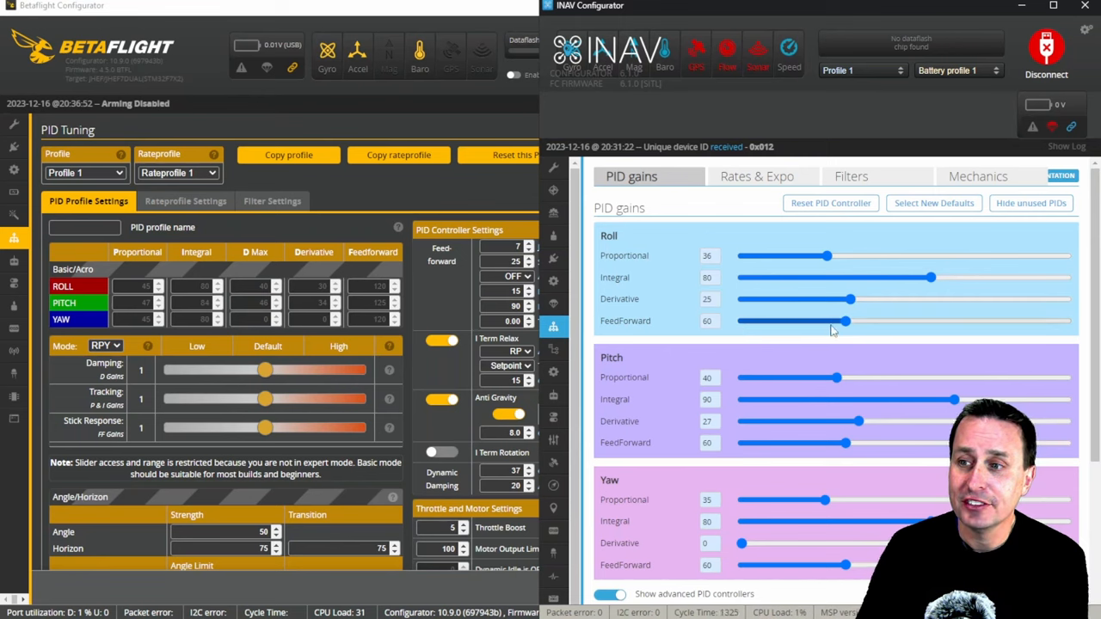
Step: Enlarge the Betaflight window over INAV and nudge the Stick Response slider
drag(846, 321, 843, 322)
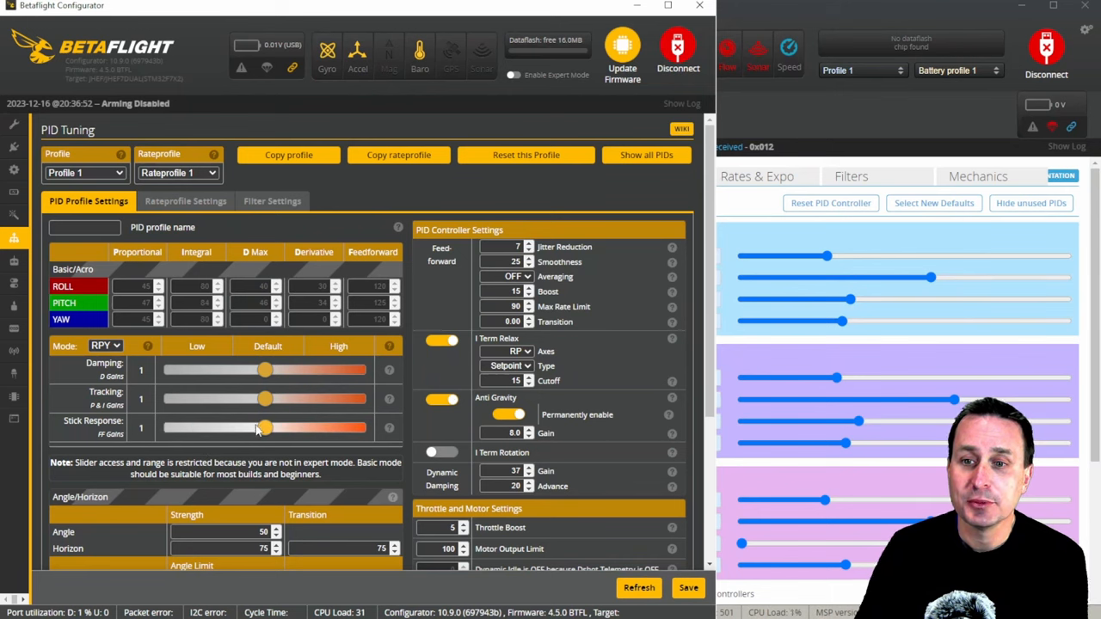
drag(265, 427, 282, 427)
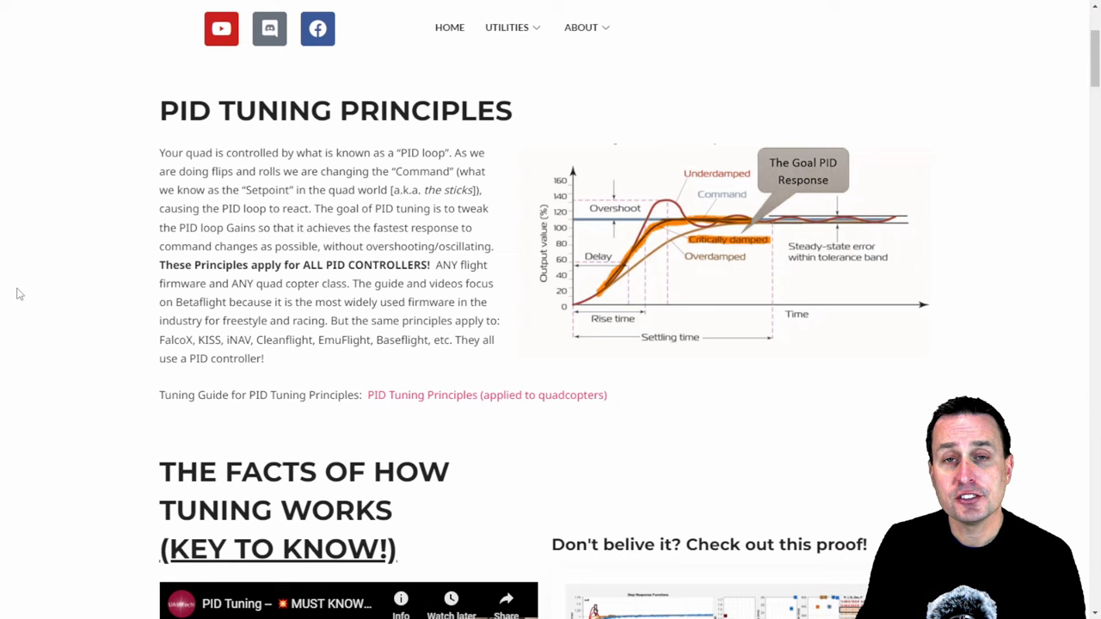
mouse_move(416, 119)
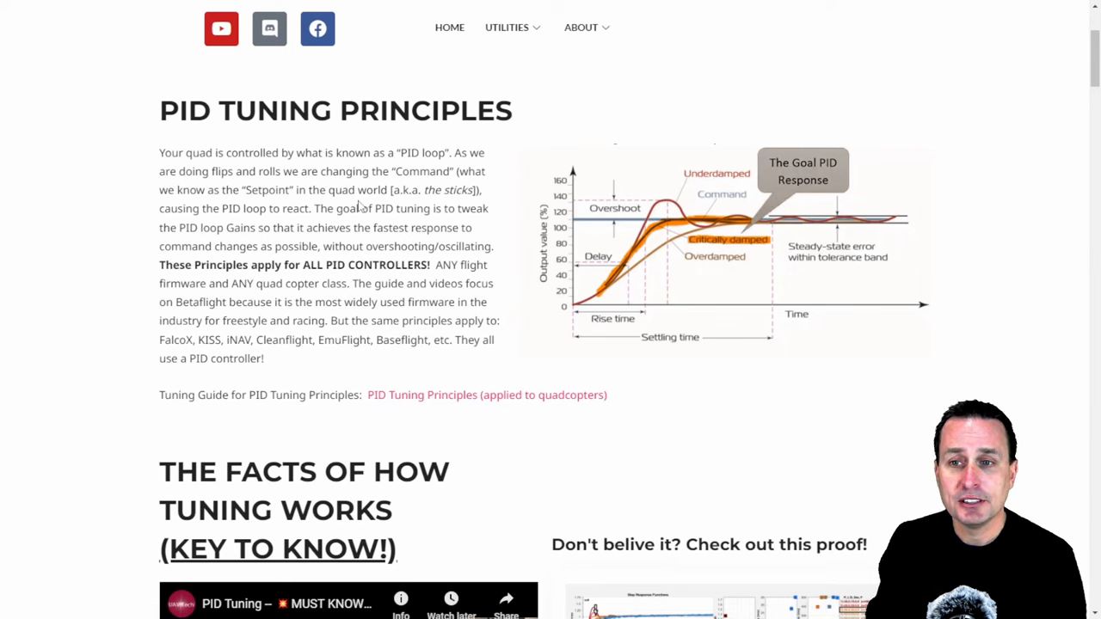
mouse_move(395, 215)
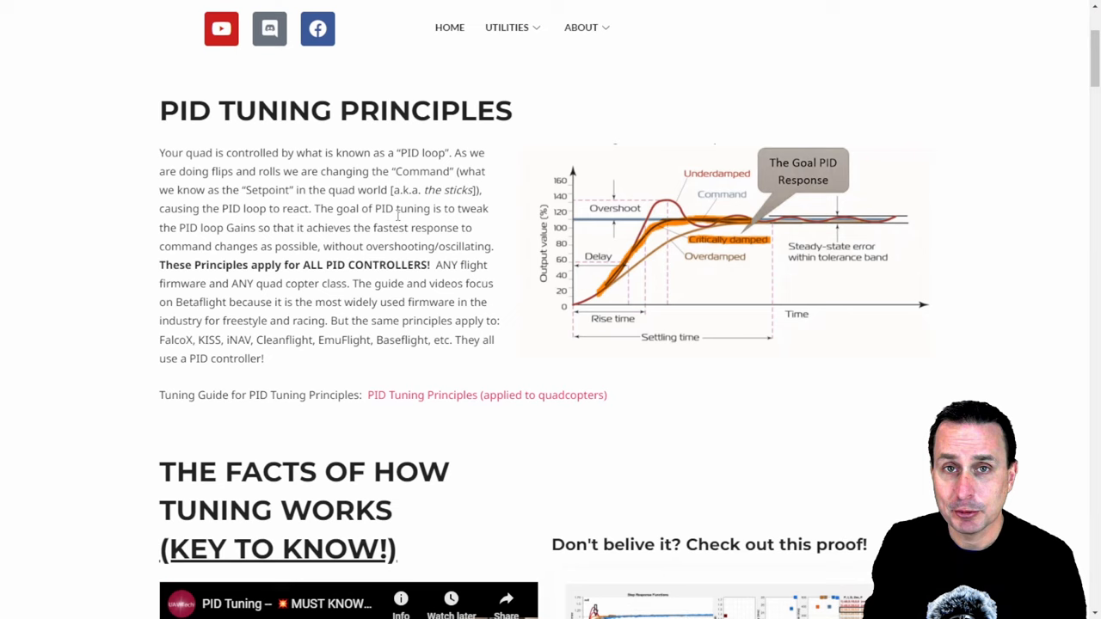
Step: Scroll to the P:D ratio proof and view its critically damped chart enlarged
scroll(down, 3)
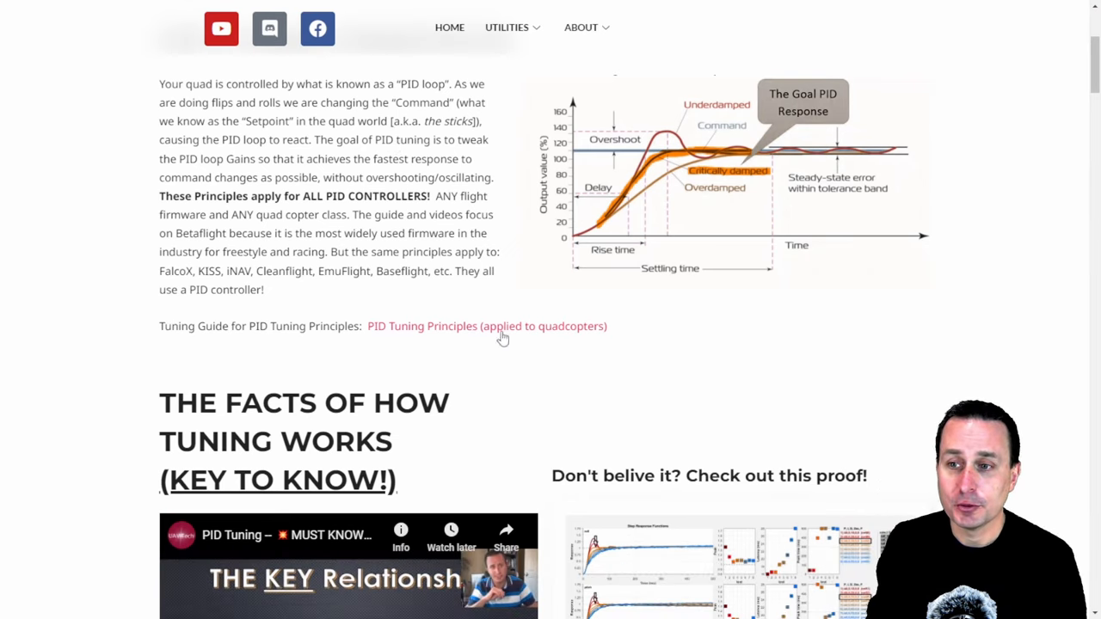
scroll(down, 3)
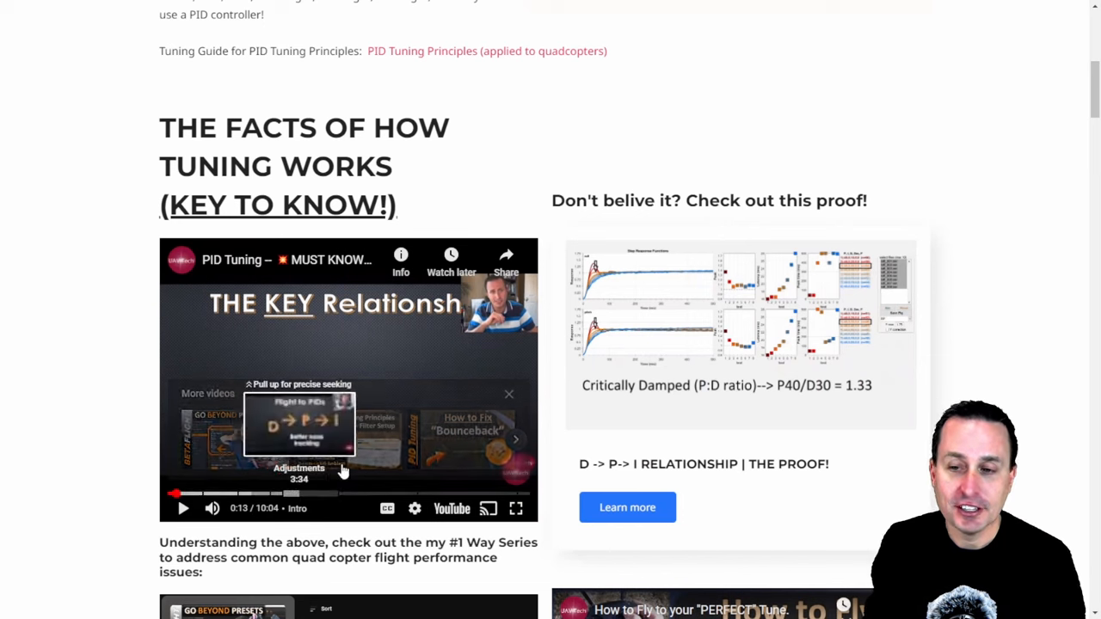
mouse_move(319, 343)
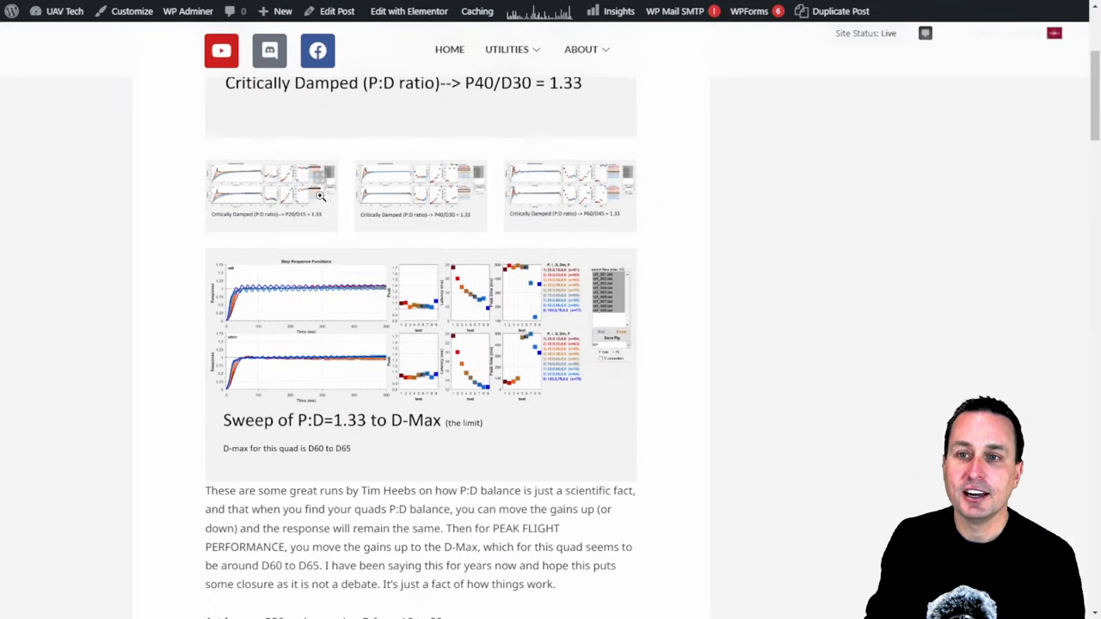
click(320, 196)
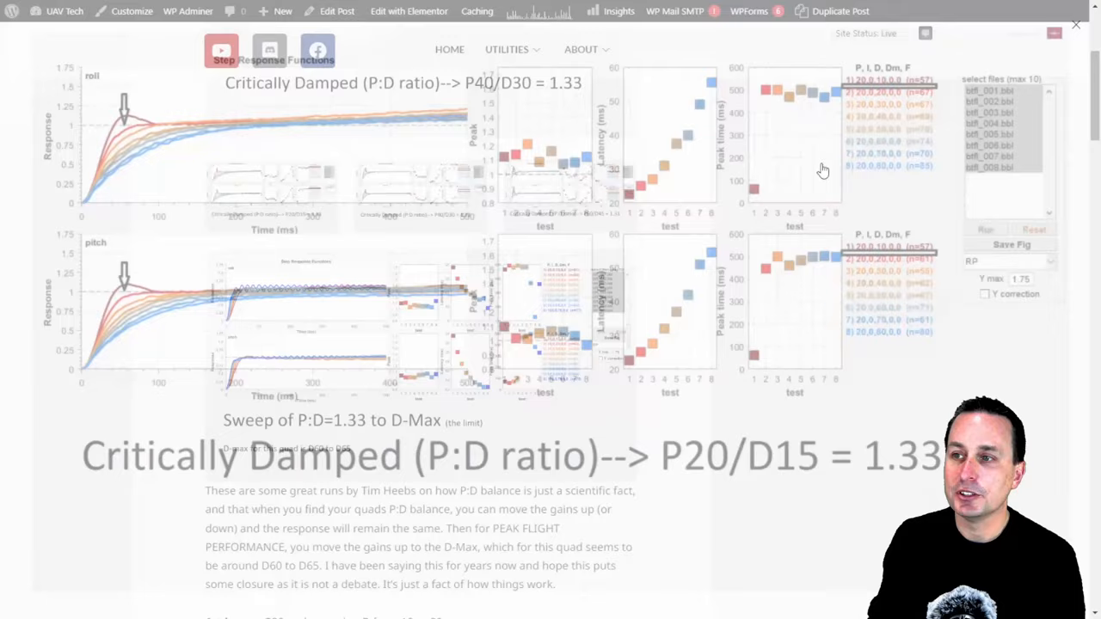